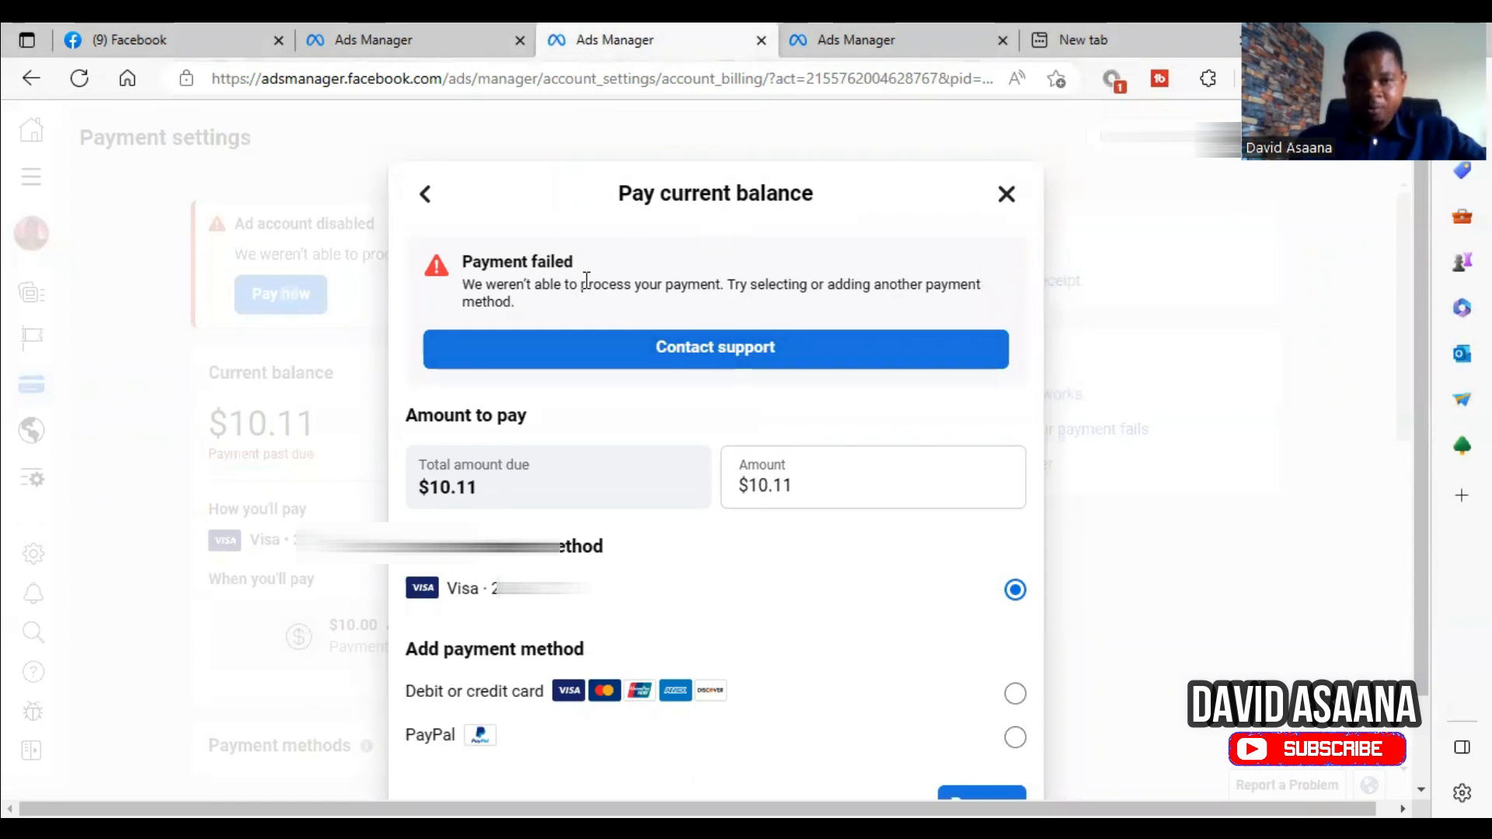
{"action": "mouse_move", "coordinate": [762, 314]}
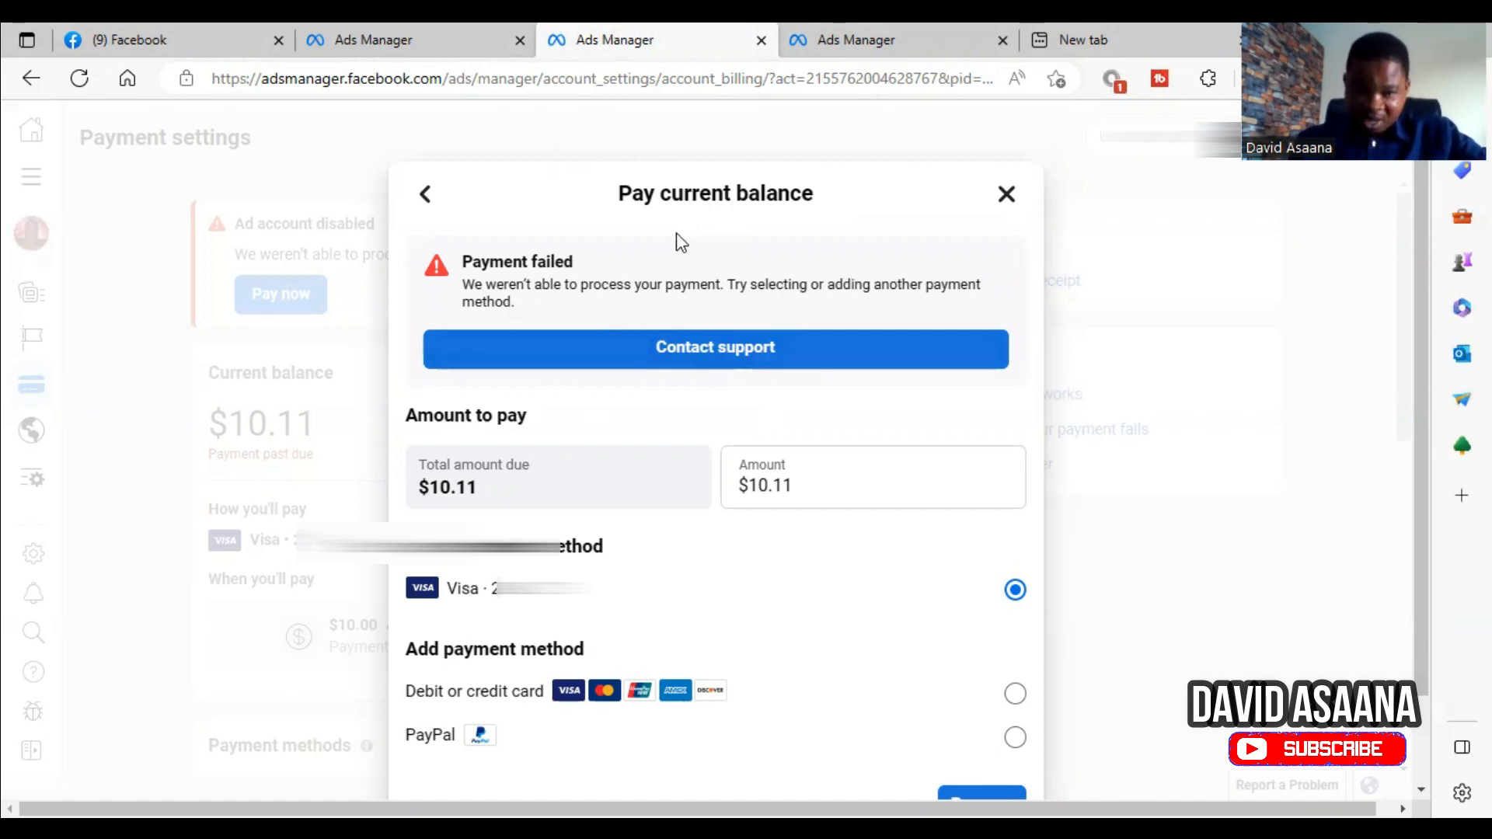
Switch to the Ads Manager tab showing Payment settings with the $10.11 past-due balance
{"action": "left_click", "coordinate": [1006, 193]}
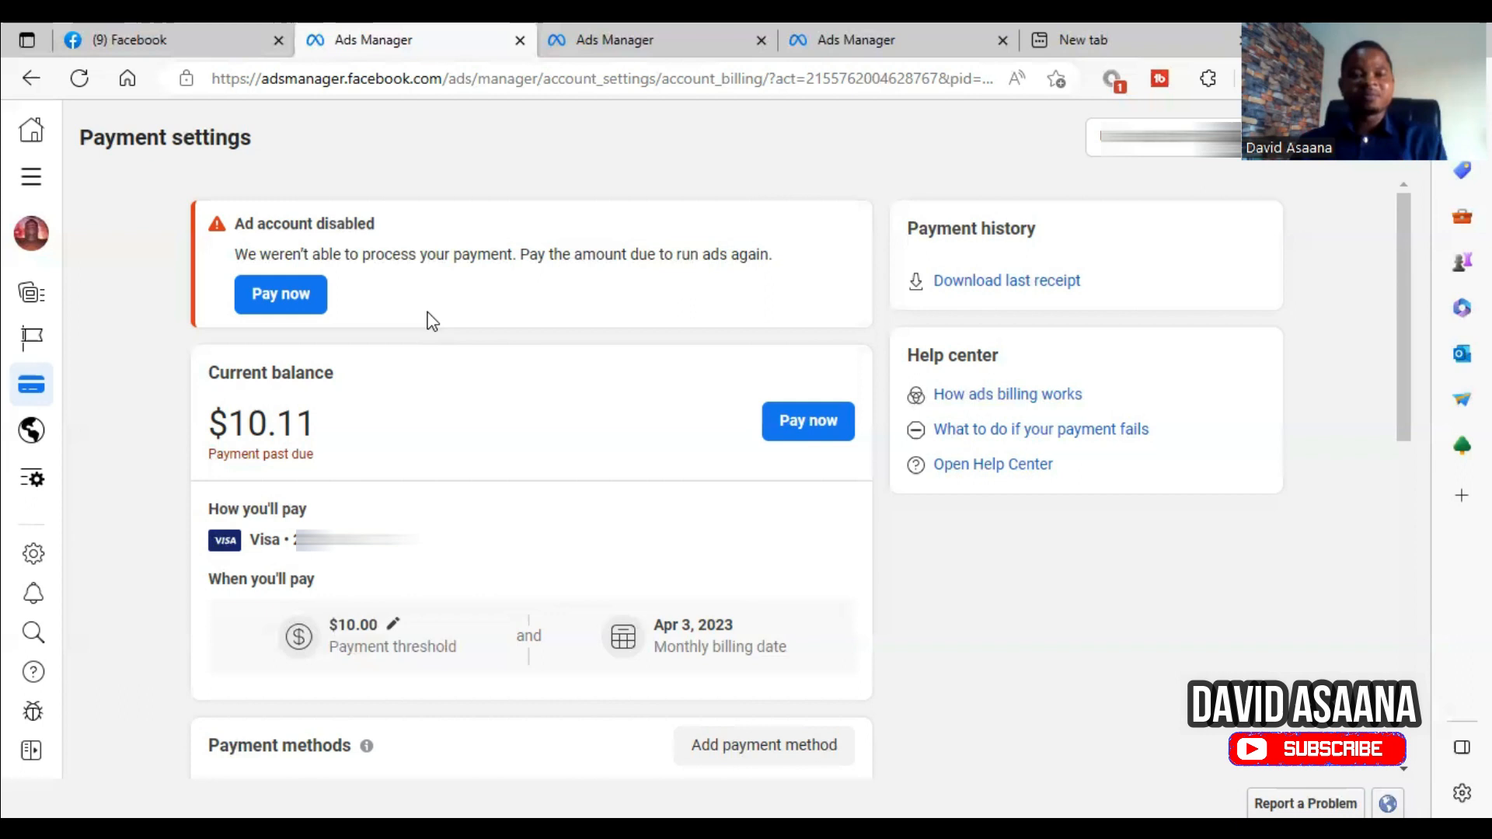
{"action": "mouse_move", "coordinate": [429, 350]}
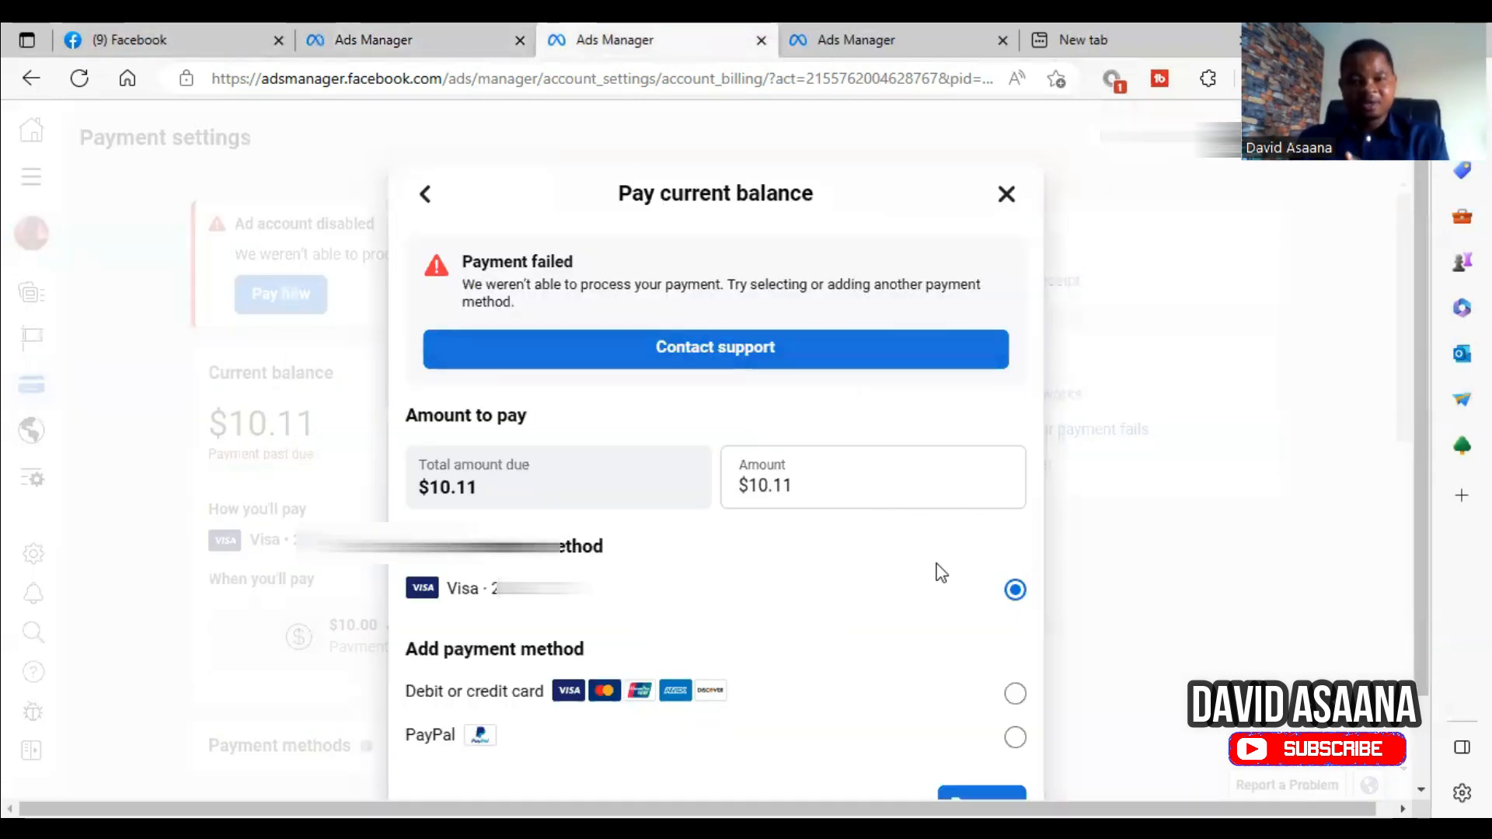
Clear digits from the Amount field in the Pay current balance dialog, leaving $1
{"action": "left_click", "coordinate": [872, 485]}
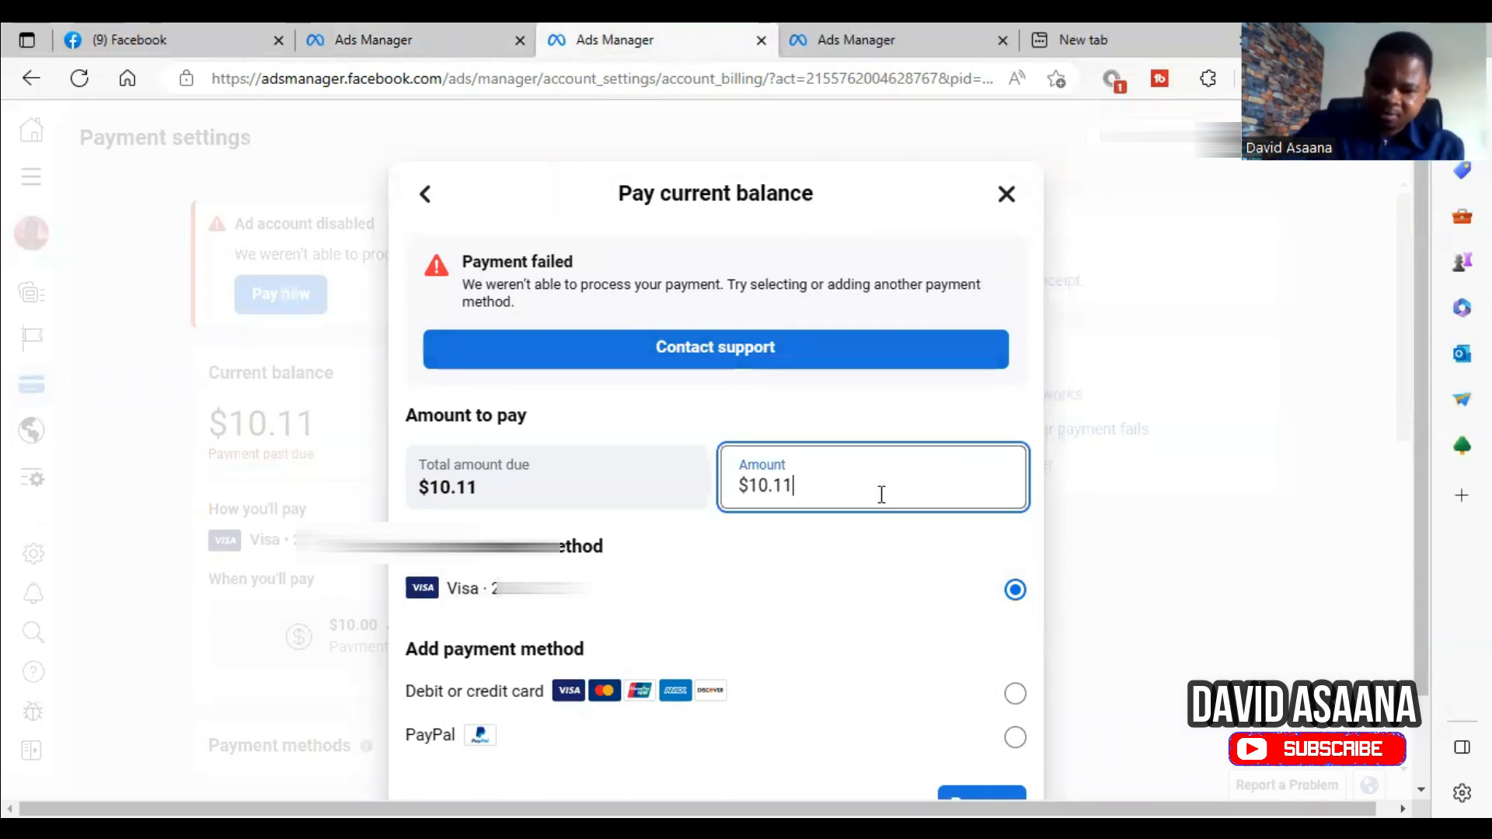
{"action": "key", "text": "Backspace"}
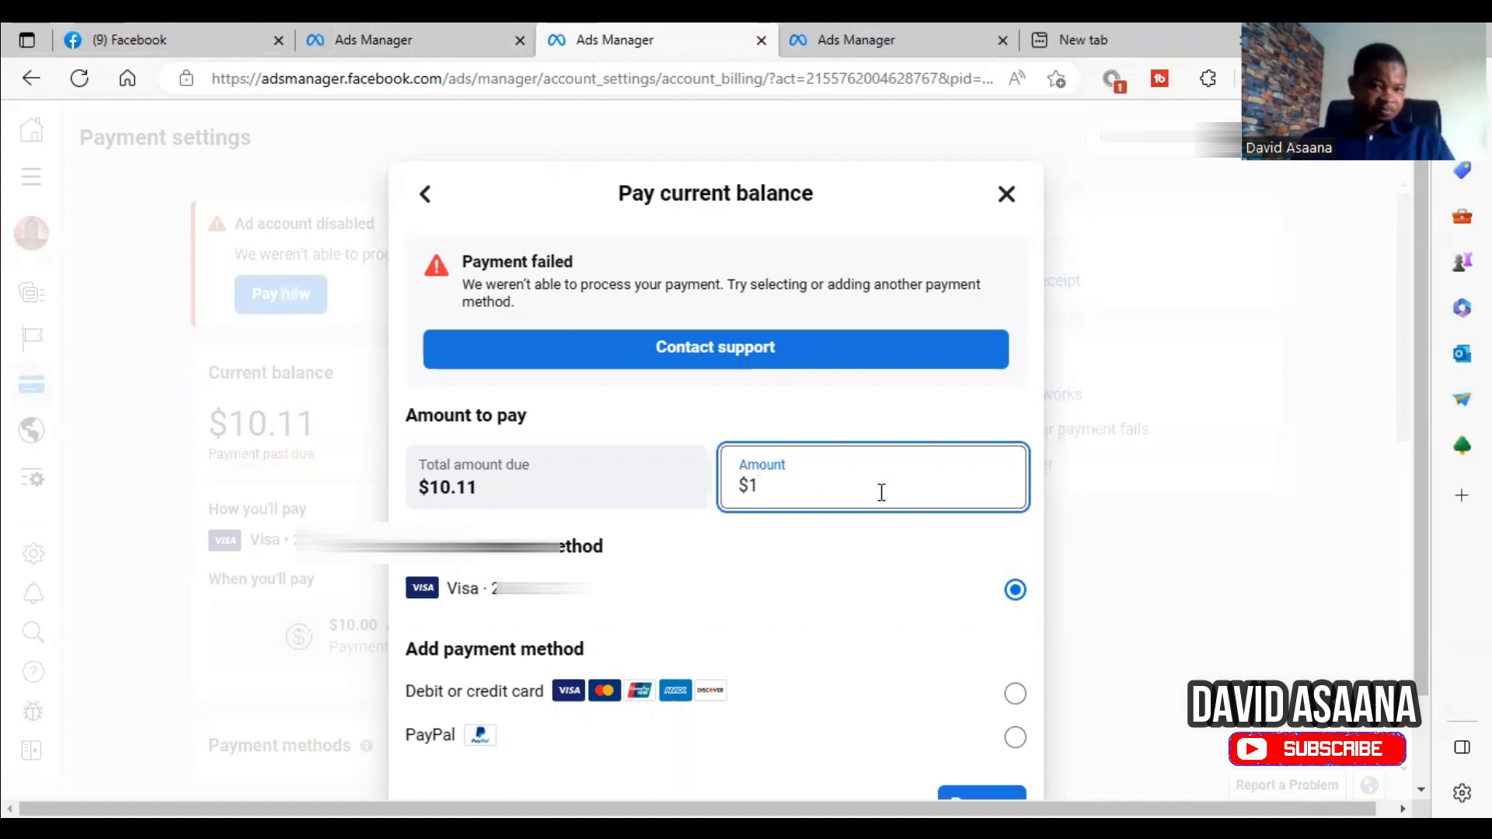
{"action": "mouse_move", "coordinate": [851, 529]}
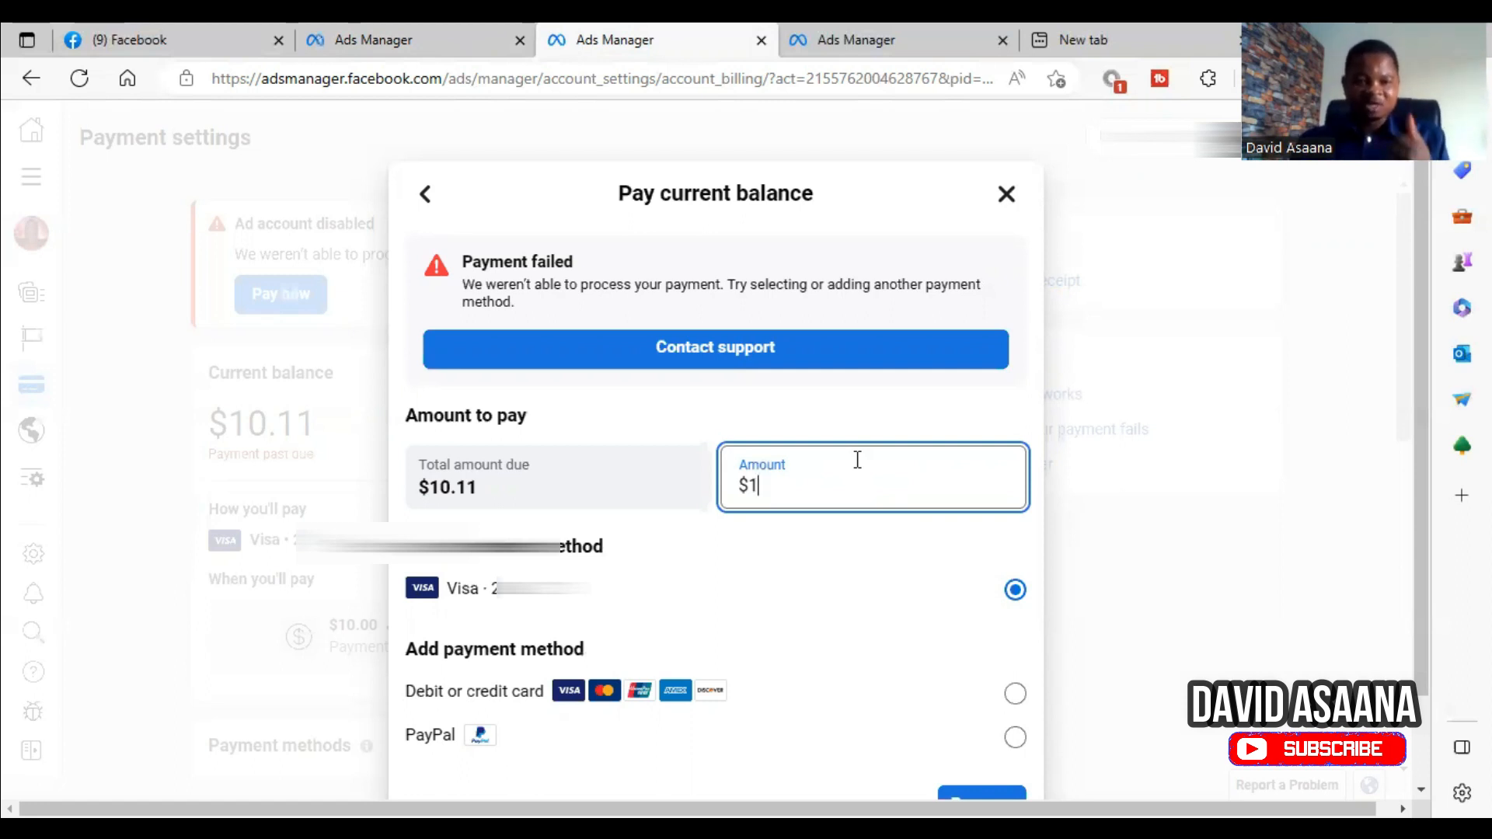
{"action": "mouse_move", "coordinate": [833, 547]}
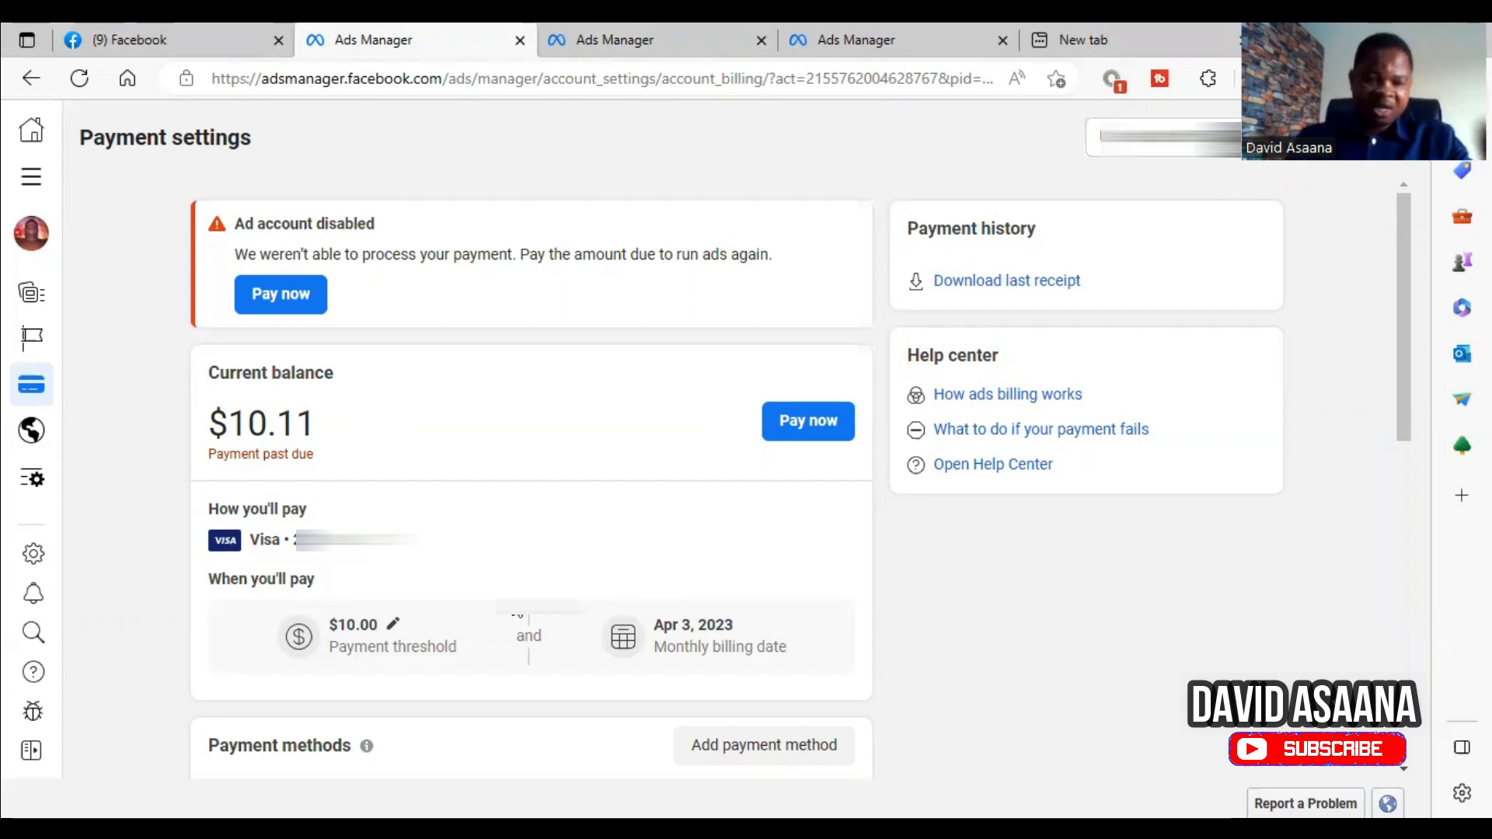
{"action": "mouse_move", "coordinate": [632, 155]}
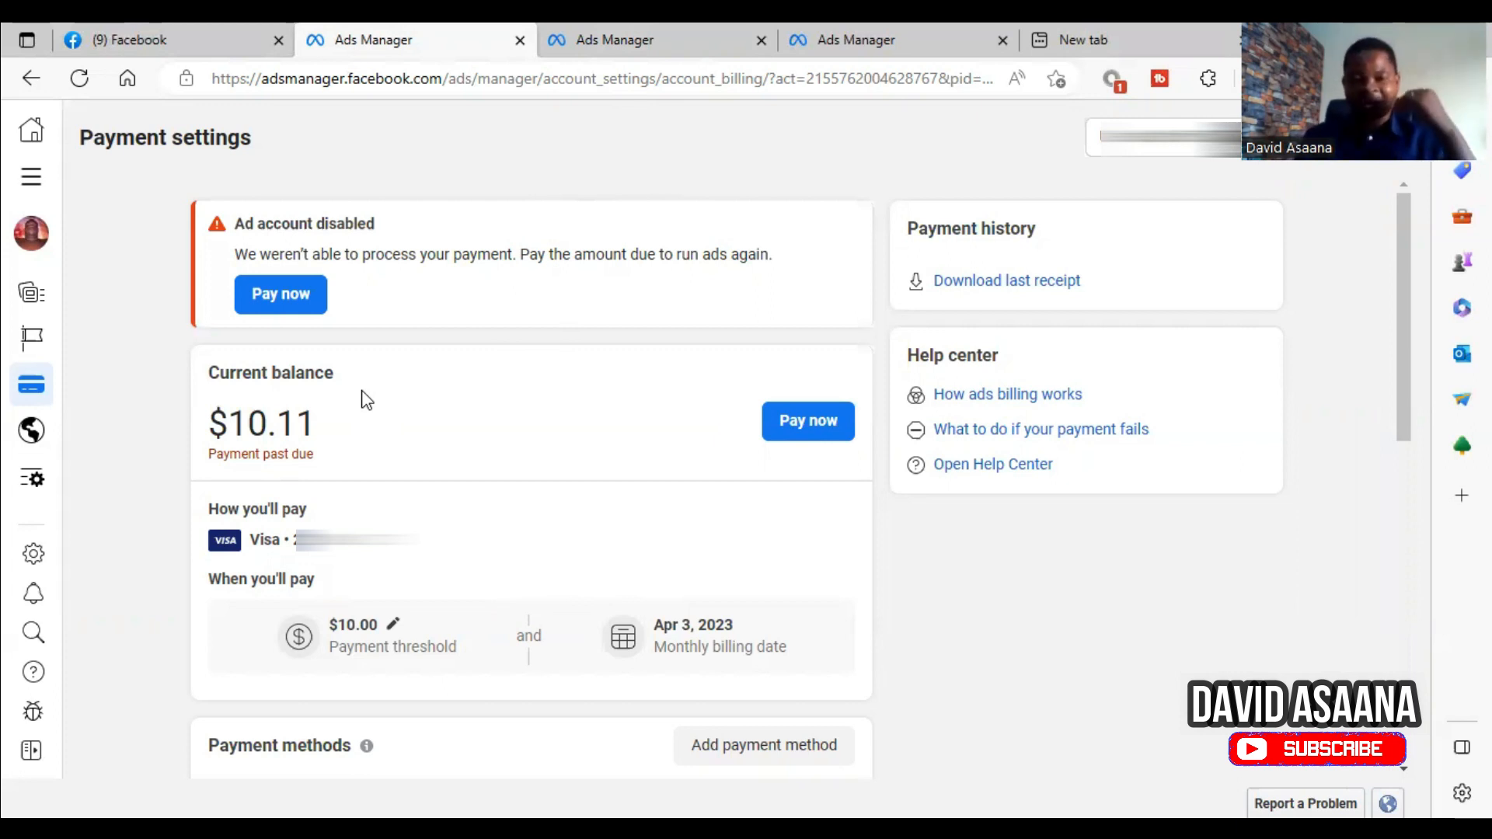
{"action": "mouse_move", "coordinate": [322, 474]}
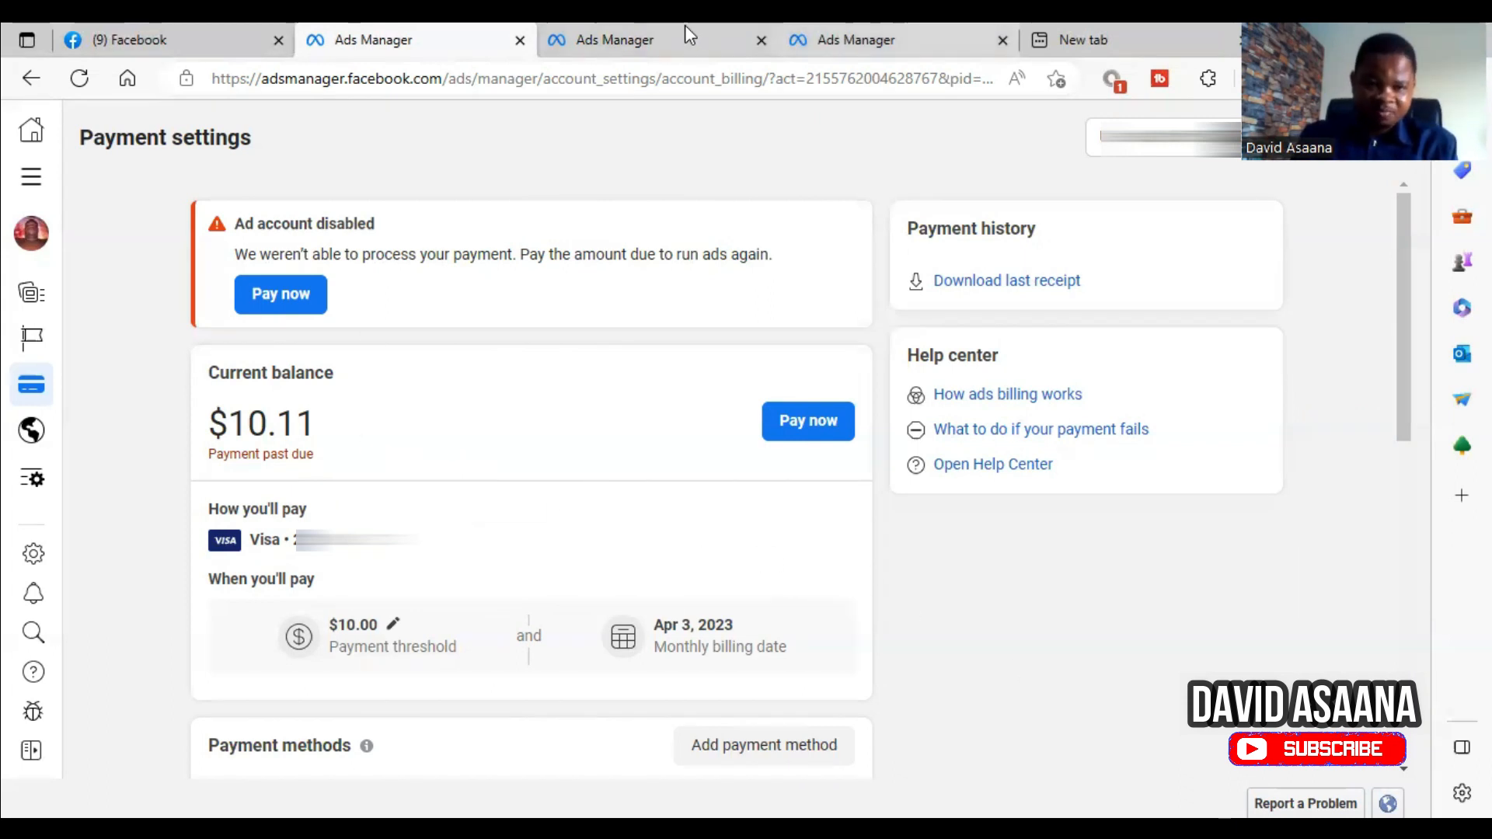
Return to the Ads Manager tab holding the Pay current balance dialog at $1.00
{"action": "left_click", "coordinate": [806, 421]}
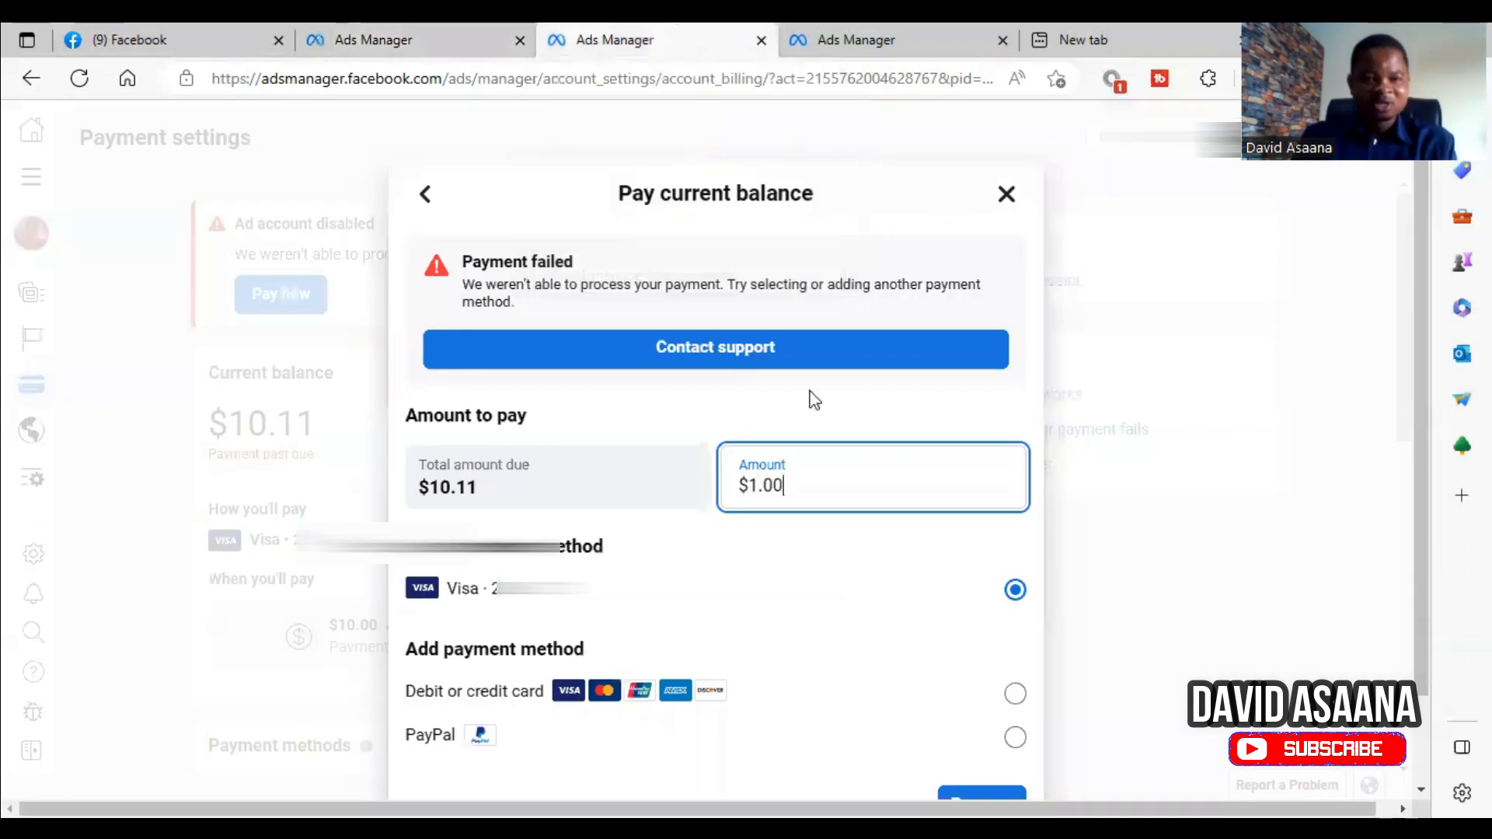
Adjust the payment amount and add a MasterCard, reaching the $10.11 payment review
{"action": "key", "text": "Backspace"}
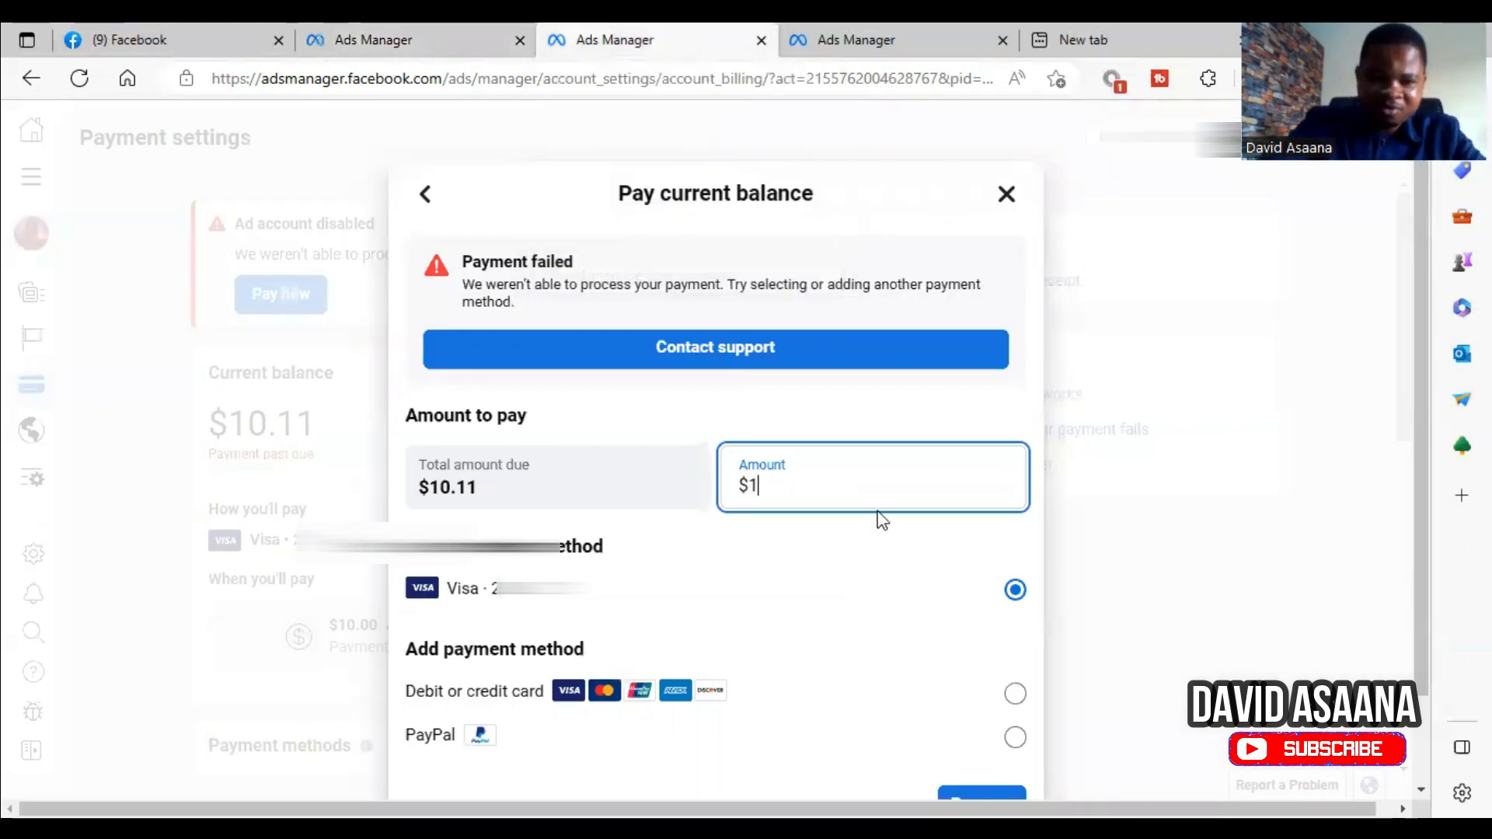
{"action": "type", "text": "0"}
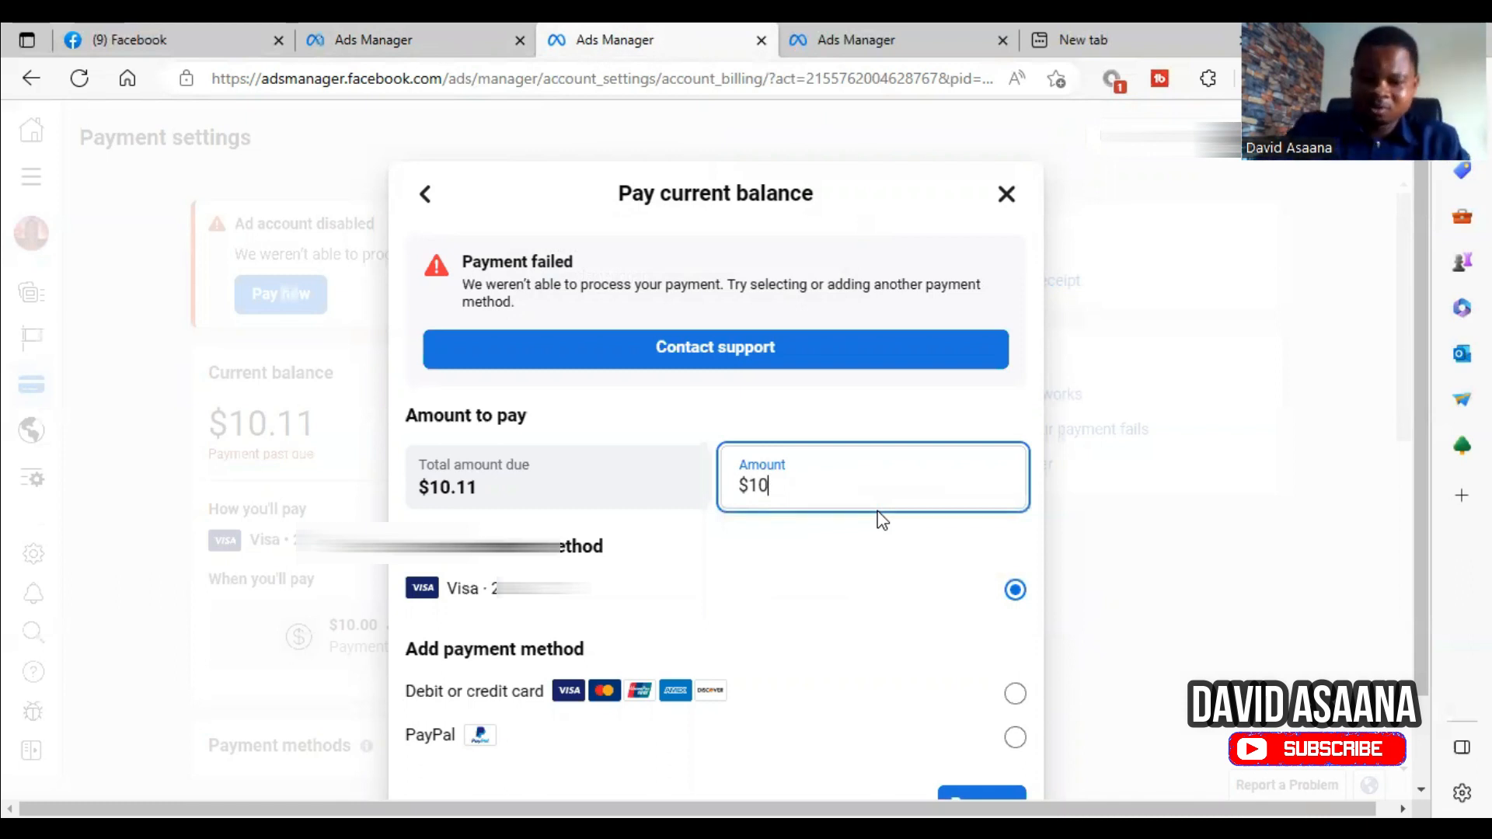
{"action": "type", "text": "5"}
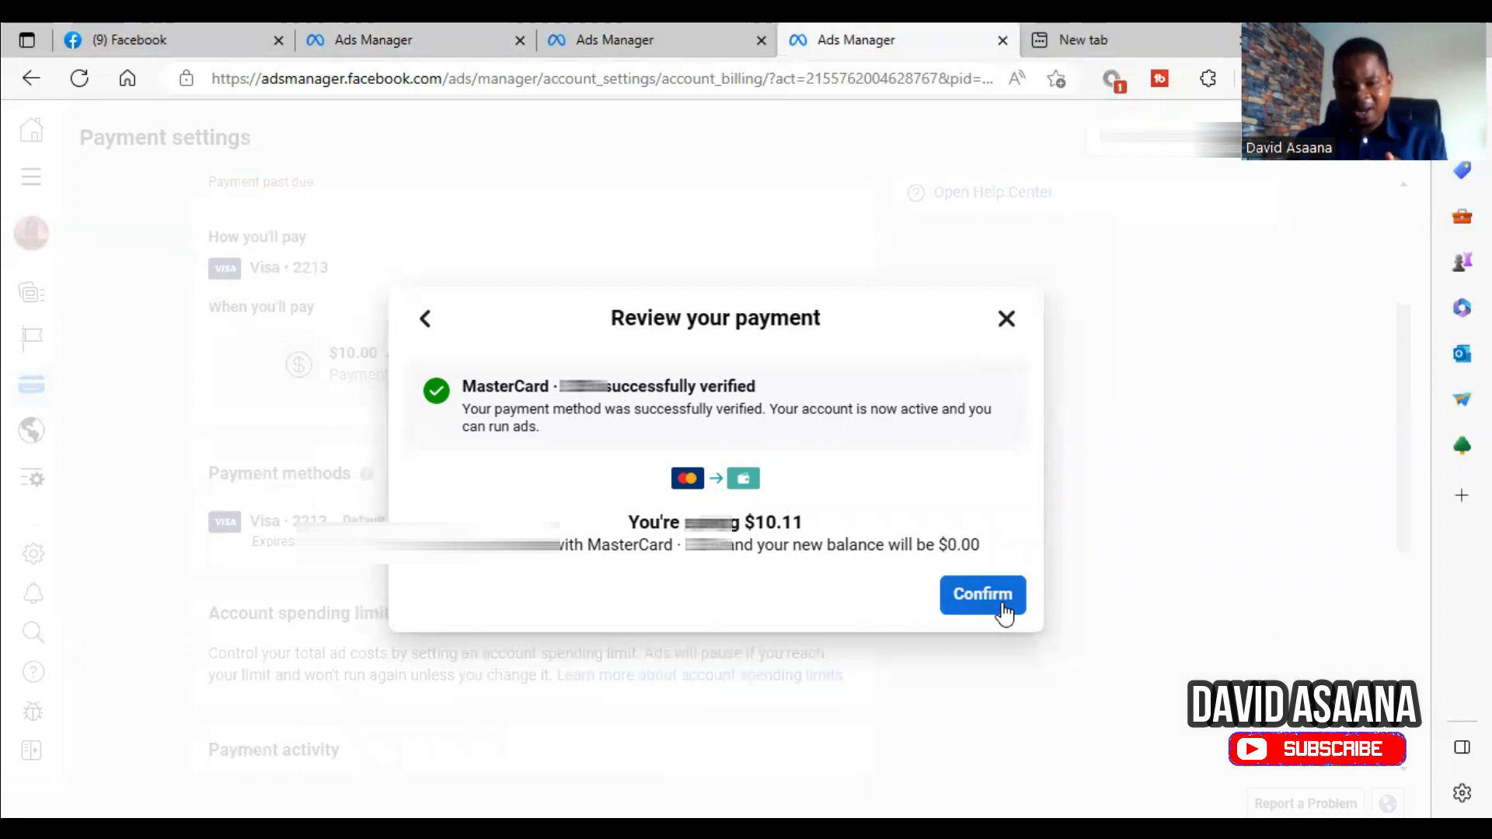
Confirm the $10.11 MasterCard payment and dismiss the success message
{"action": "left_click", "coordinate": [981, 594]}
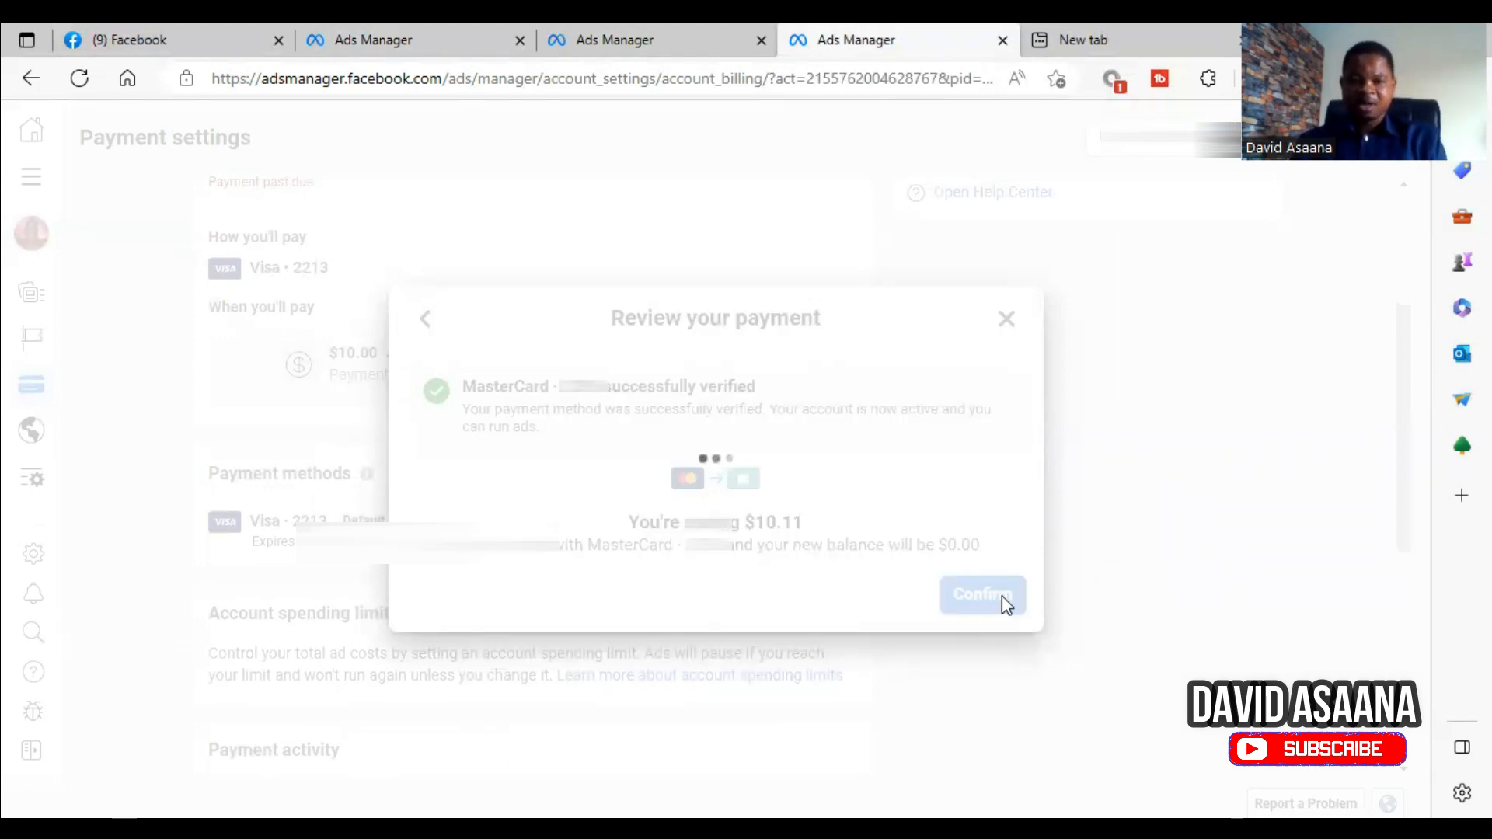
{"action": "left_click", "coordinate": [981, 593]}
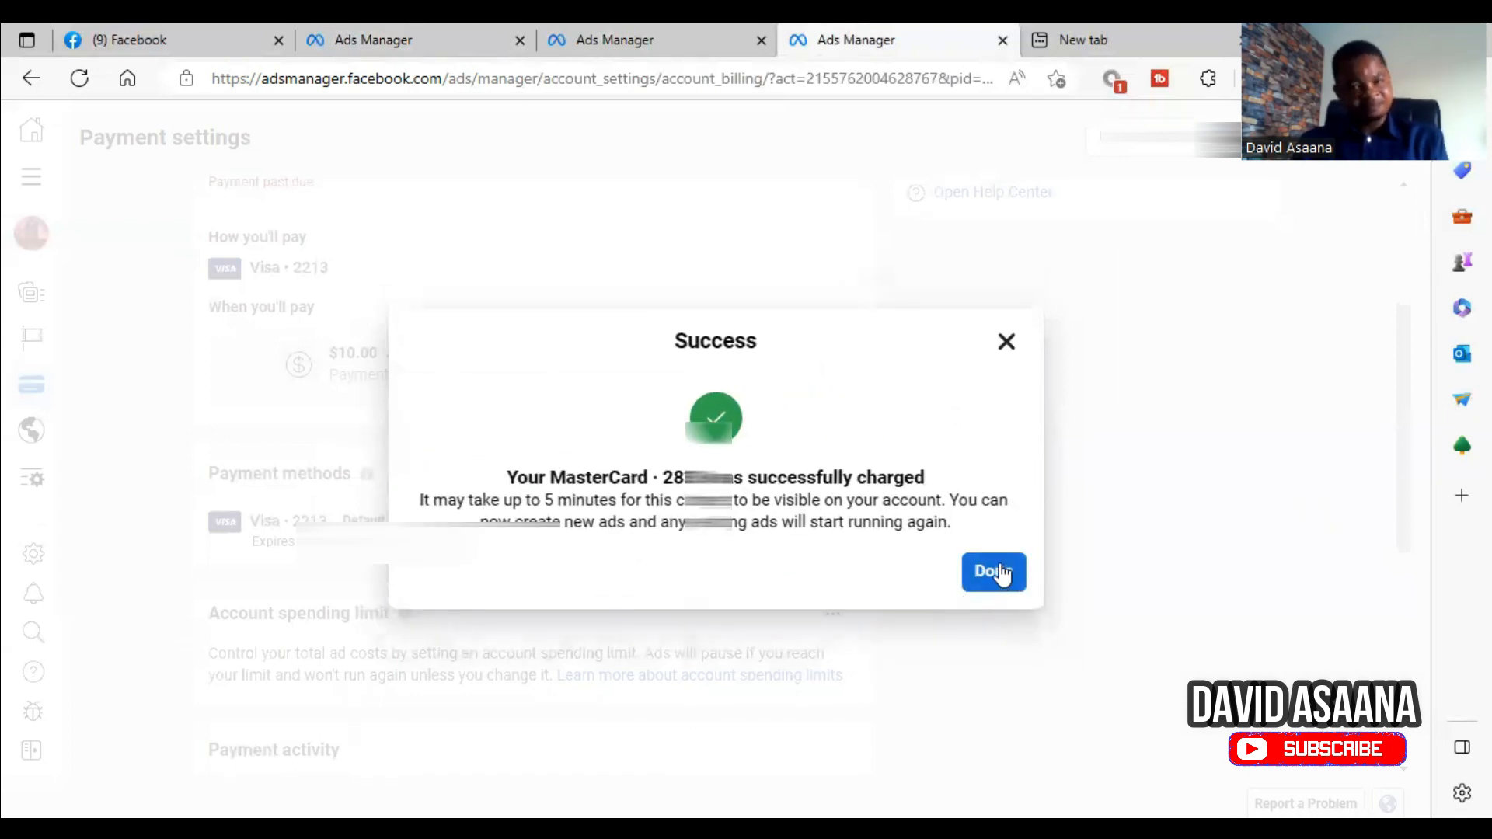
{"action": "left_click", "coordinate": [994, 572]}
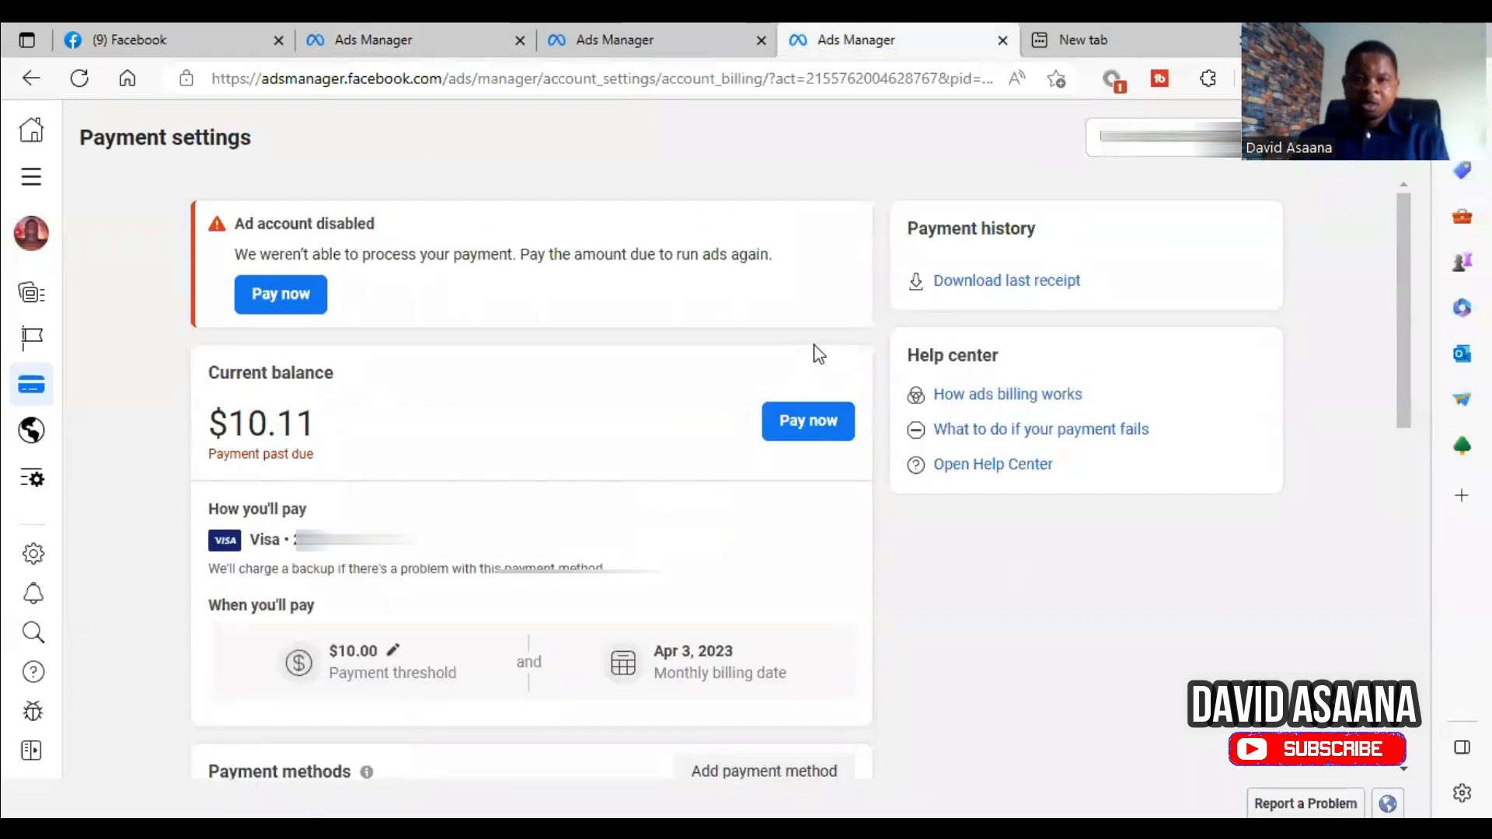
{"action": "mouse_move", "coordinate": [574, 345]}
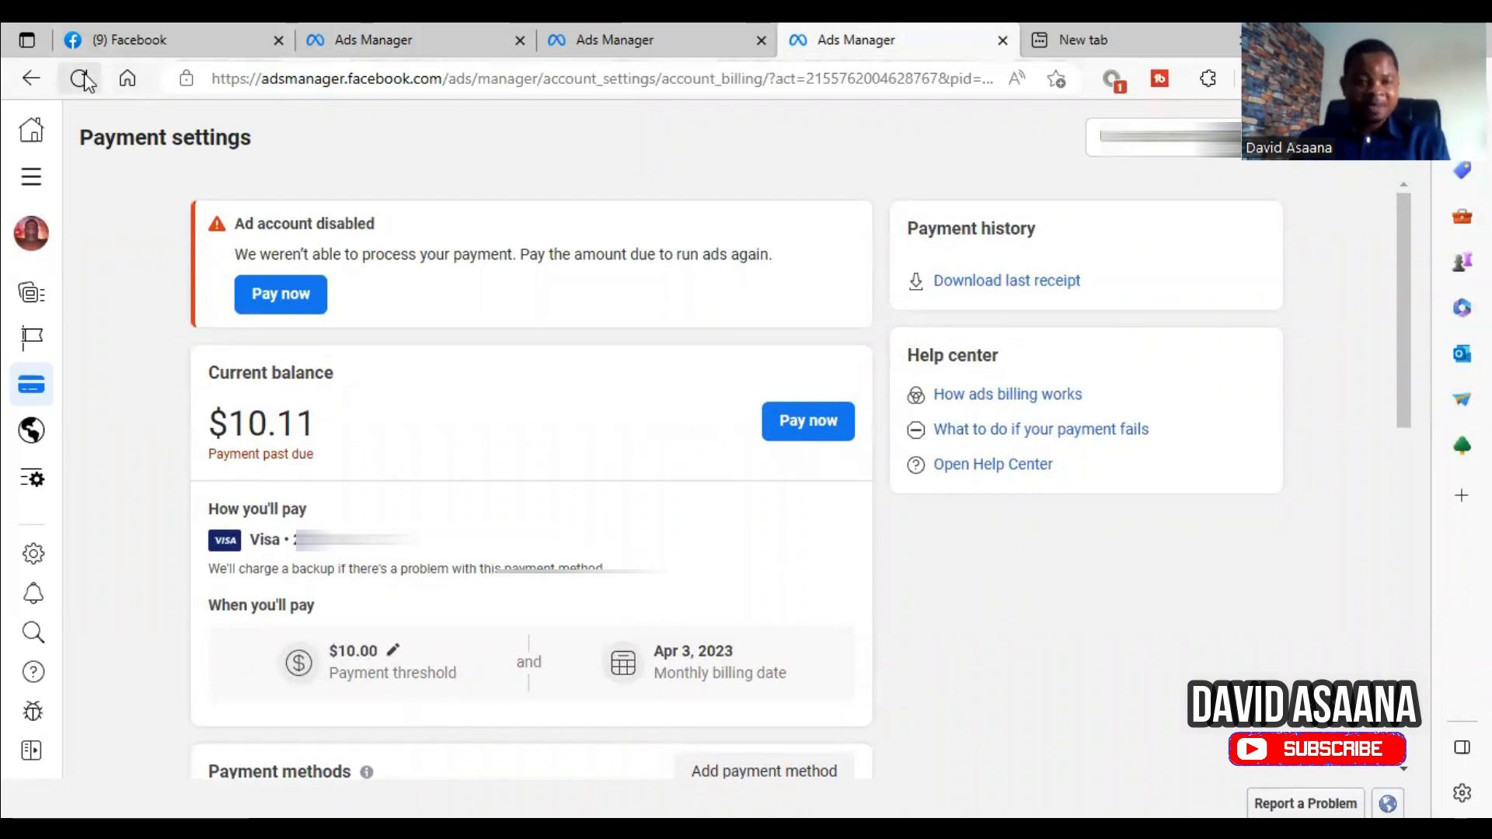
{"action": "mouse_move", "coordinate": [82, 77]}
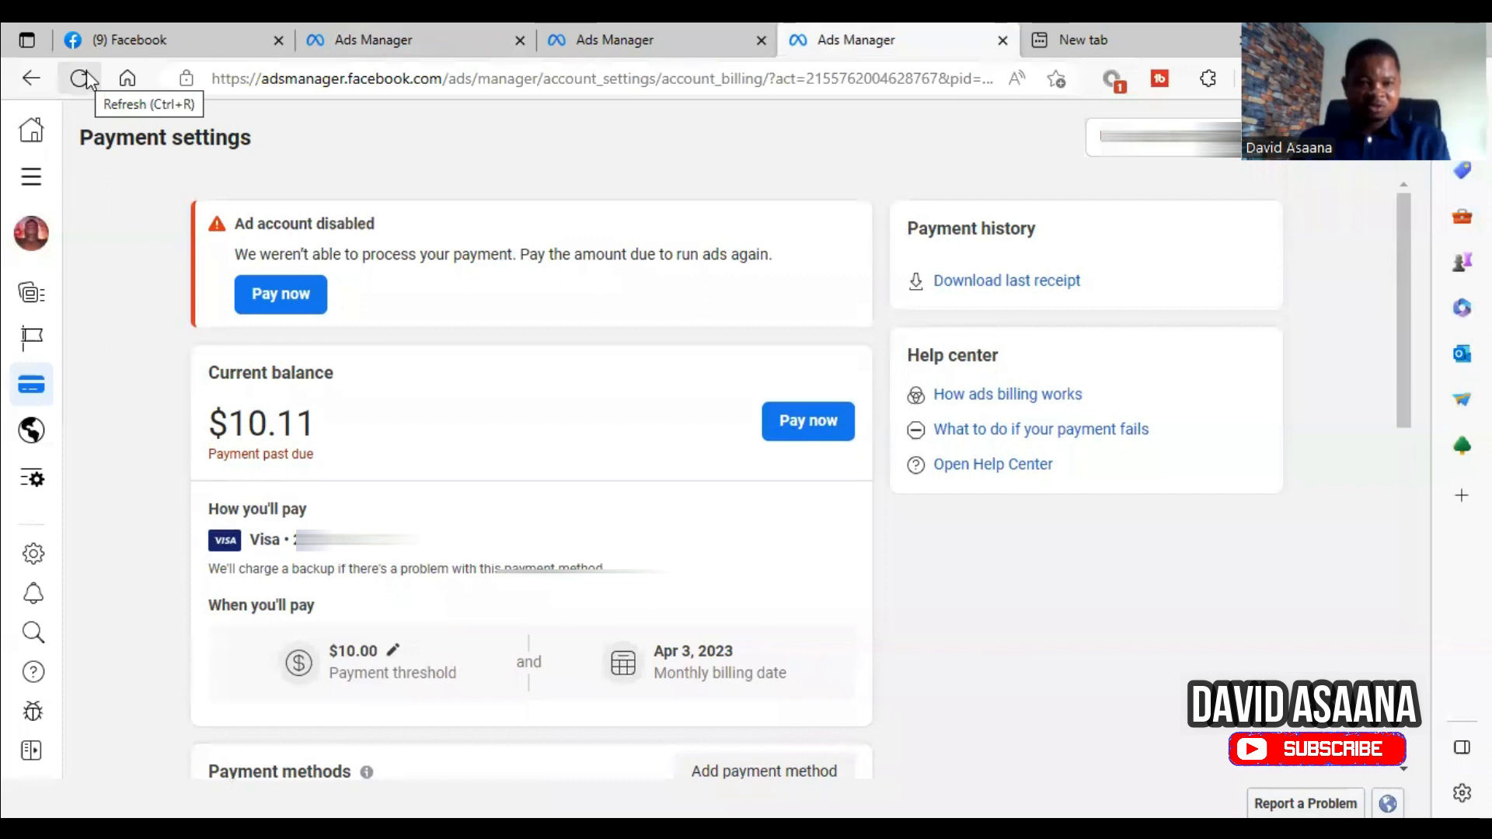
{"action": "scroll", "scroll_direction": "down", "scroll_amount": 3}
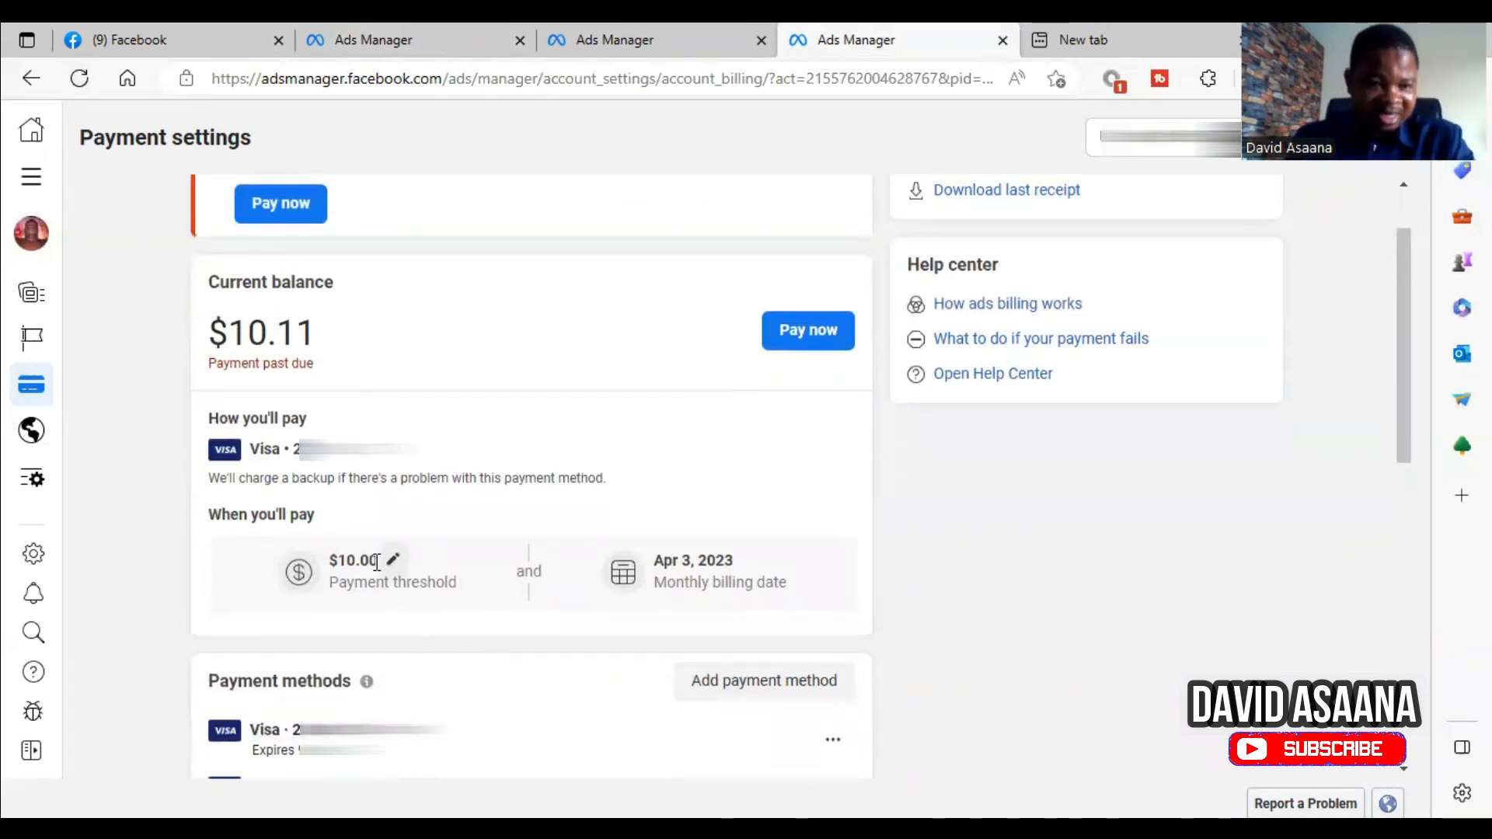
{"action": "mouse_move", "coordinate": [380, 575]}
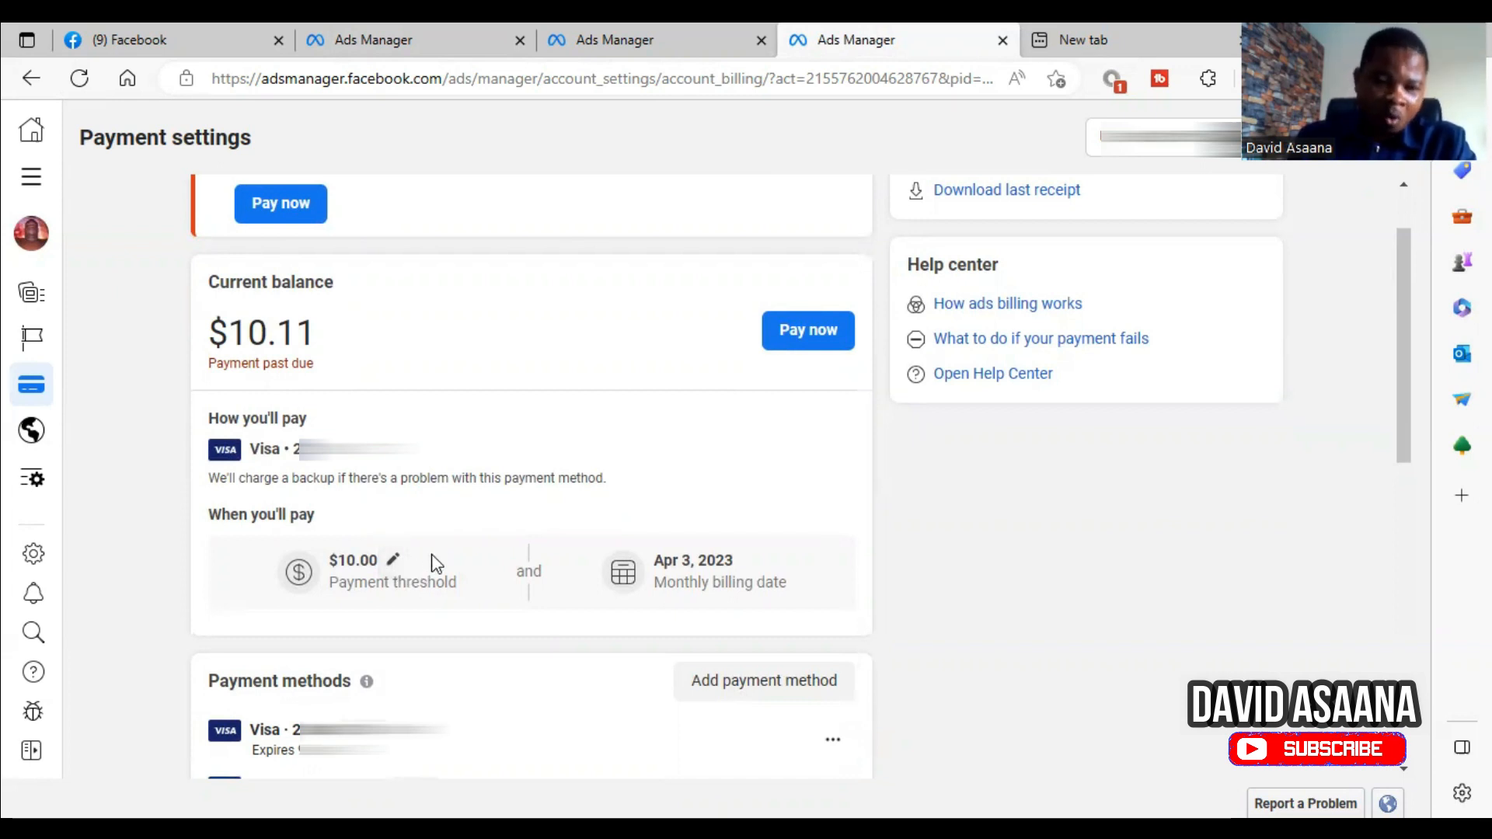
{"action": "mouse_move", "coordinate": [727, 580]}
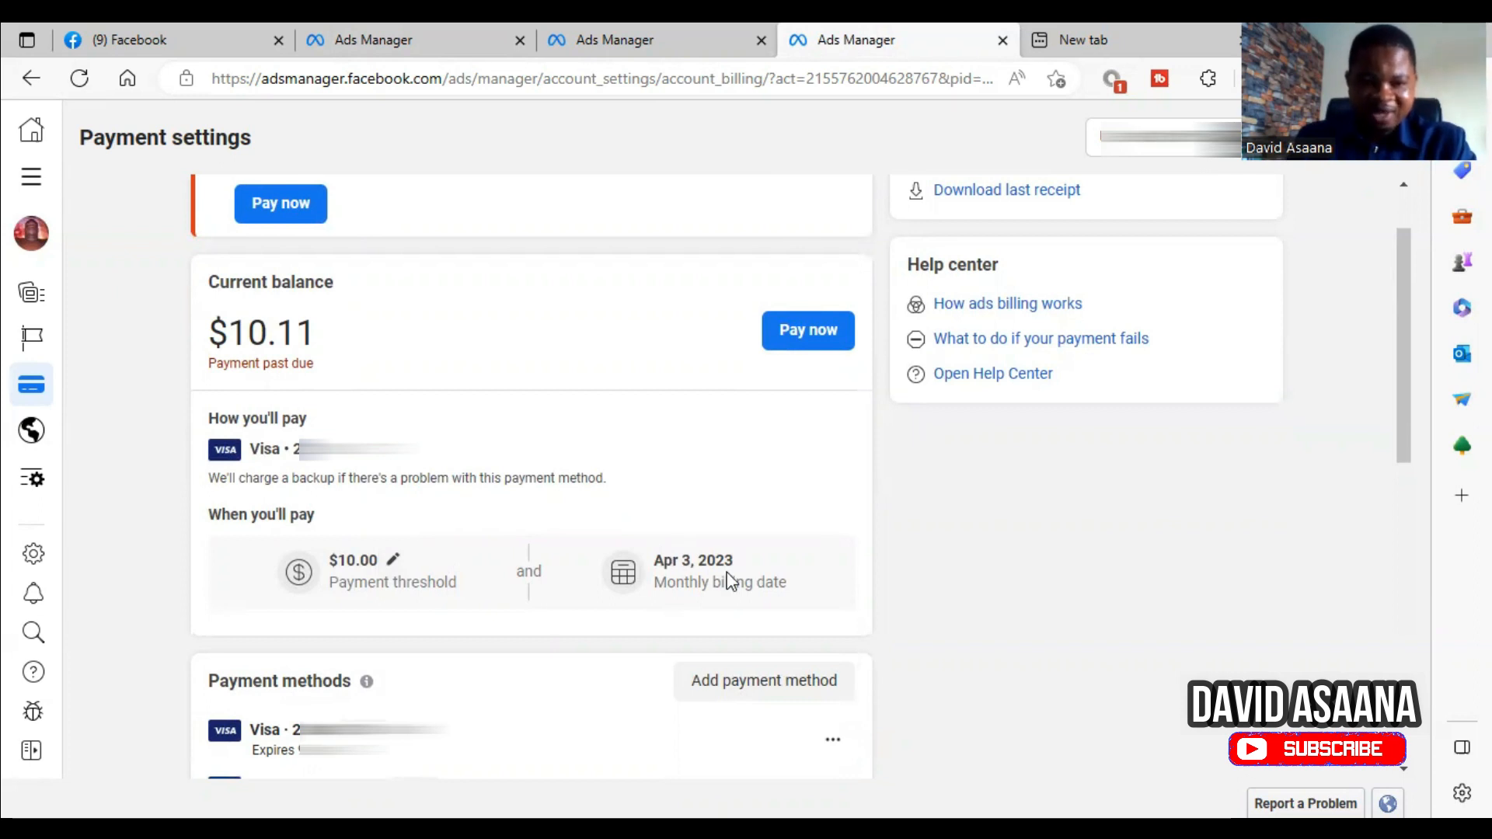
{"action": "mouse_move", "coordinate": [735, 578]}
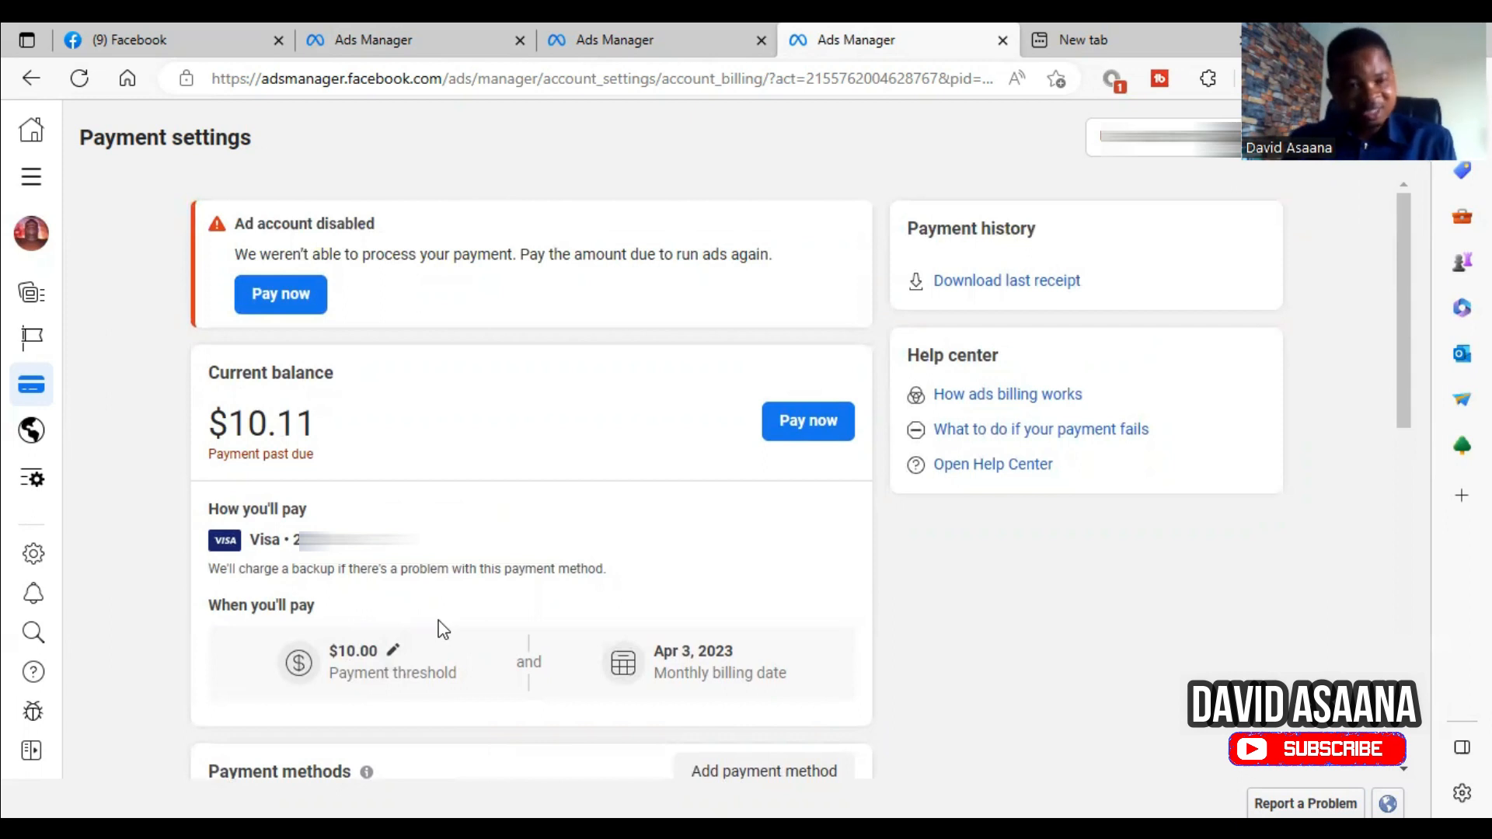
{"action": "mouse_move", "coordinate": [423, 667]}
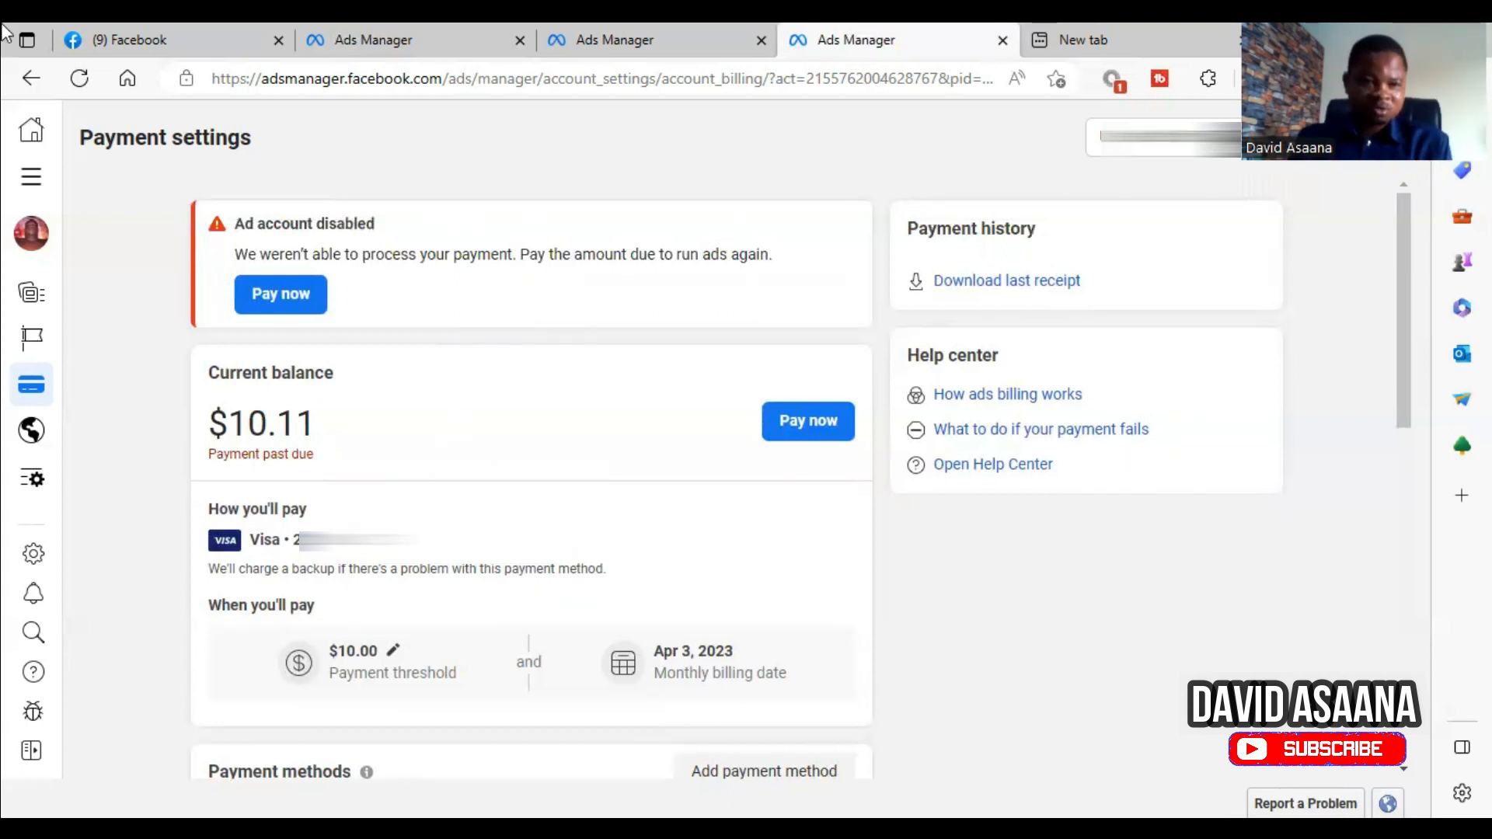
{"action": "left_click", "coordinate": [80, 79]}
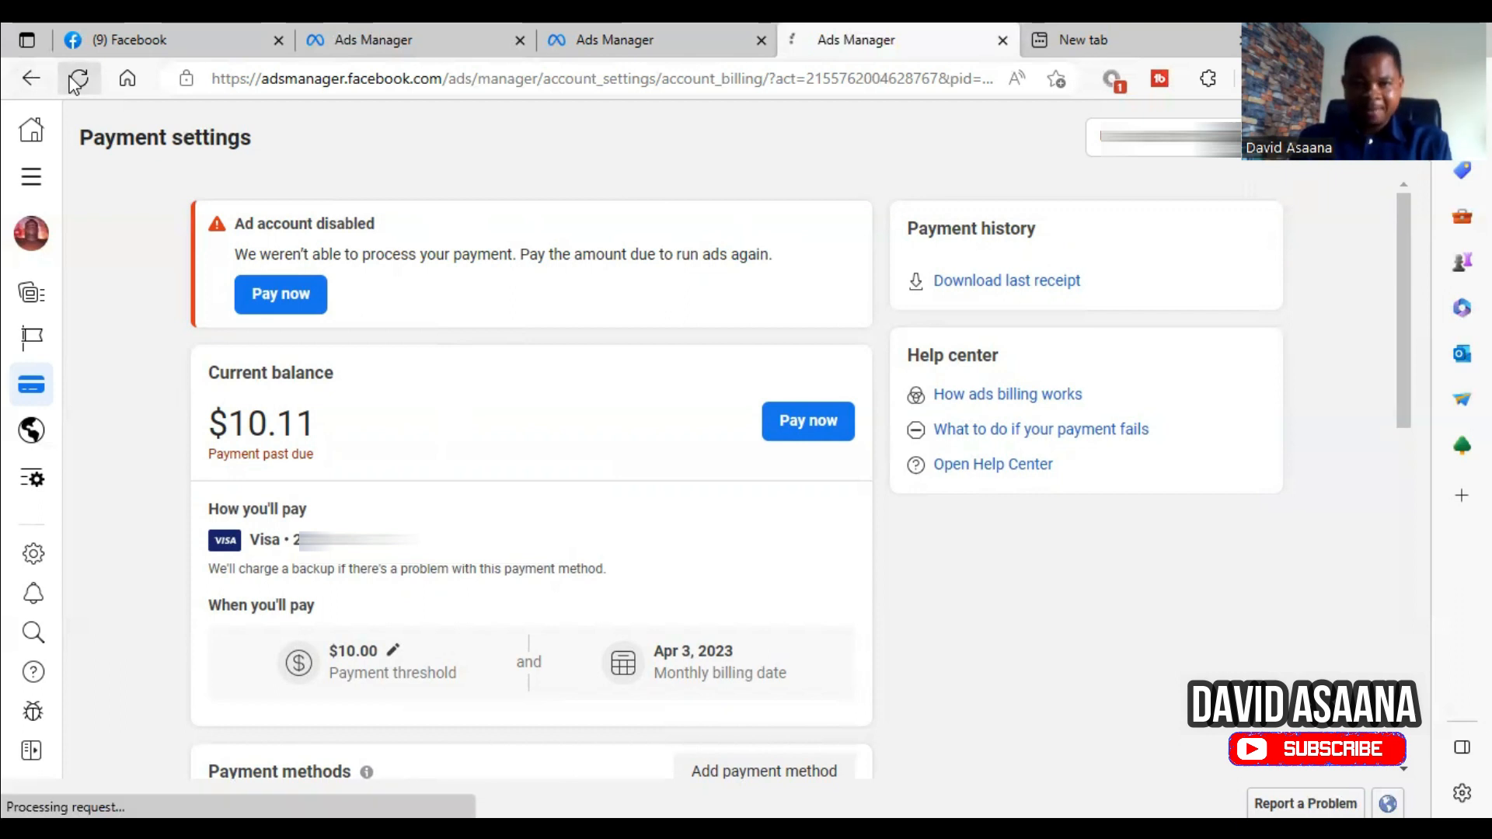
{"action": "left_click", "coordinate": [78, 79]}
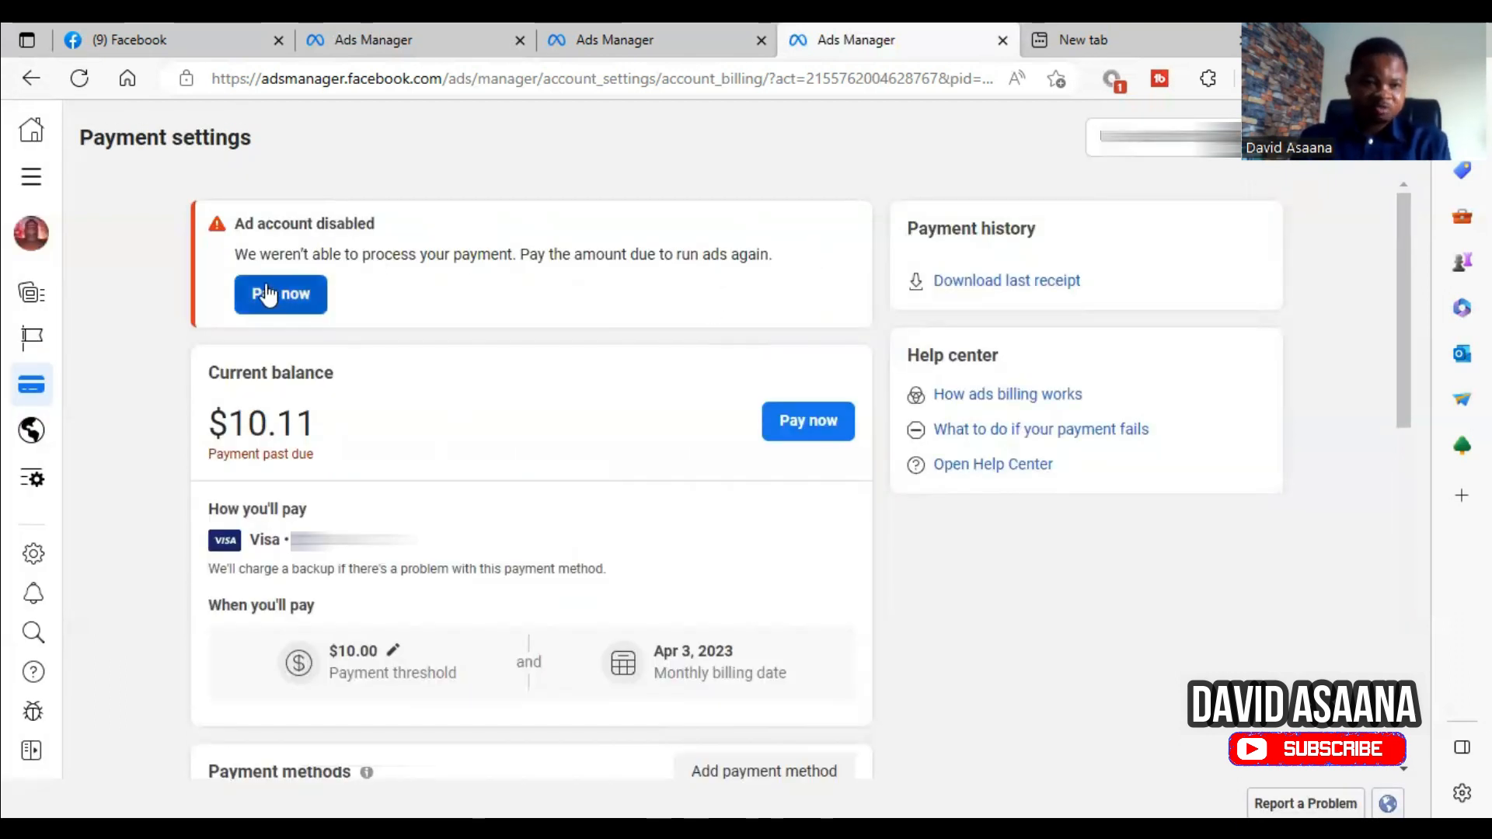
{"action": "left_click", "coordinate": [281, 294]}
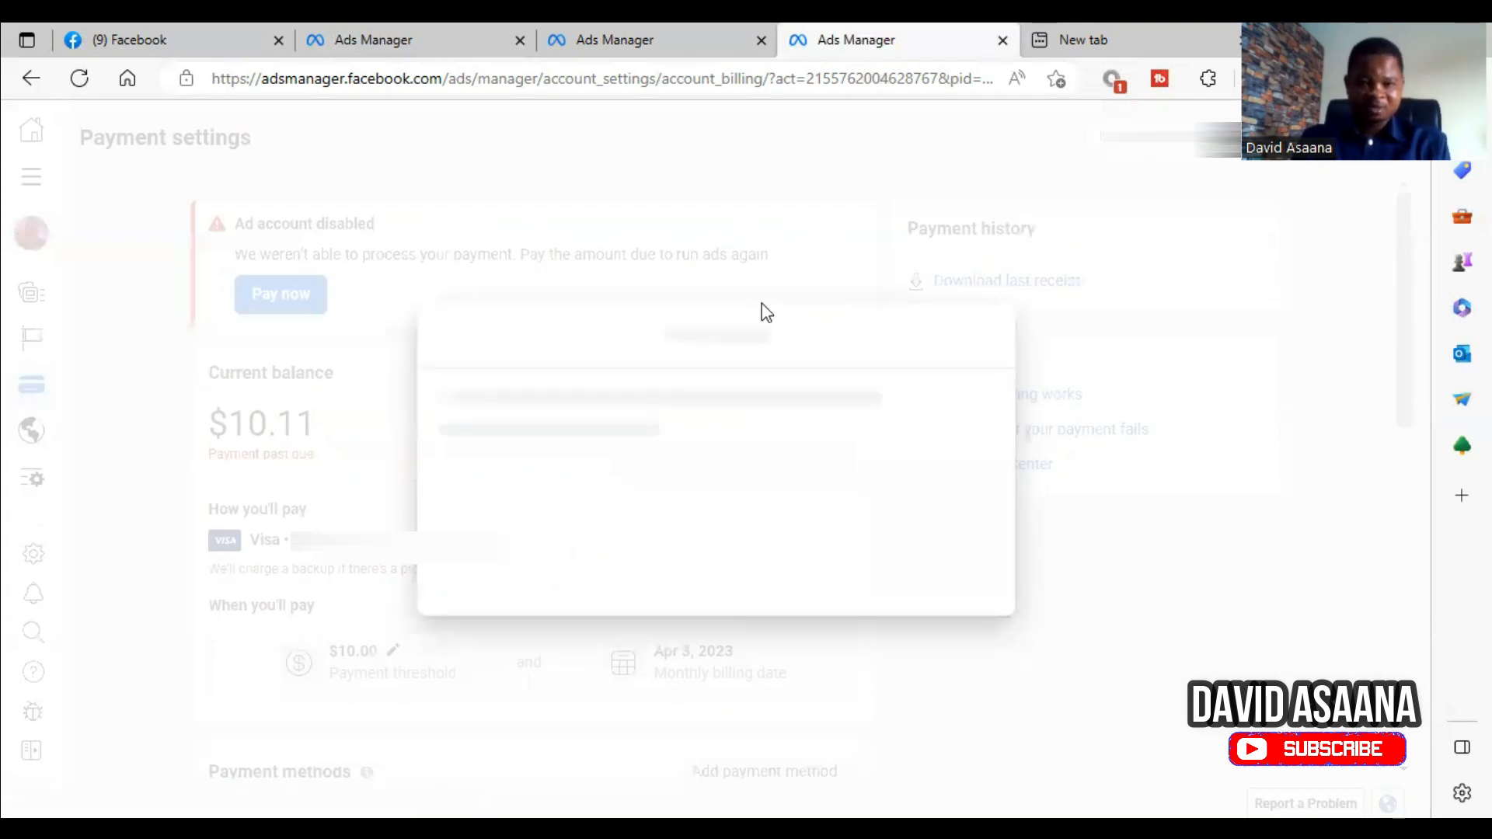
{"action": "left_click", "coordinate": [281, 294]}
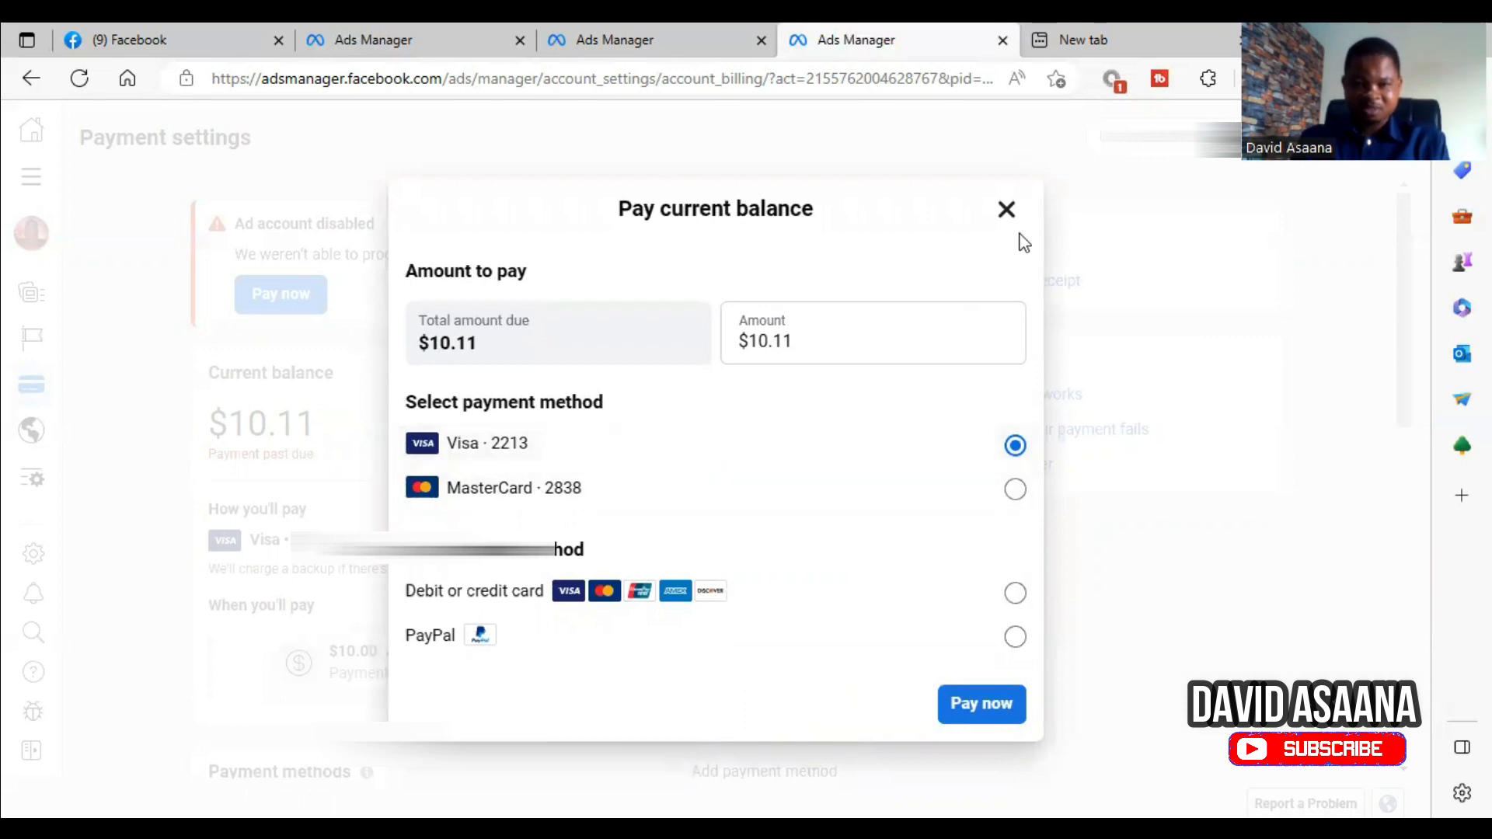
{"action": "left_click", "coordinate": [1007, 208]}
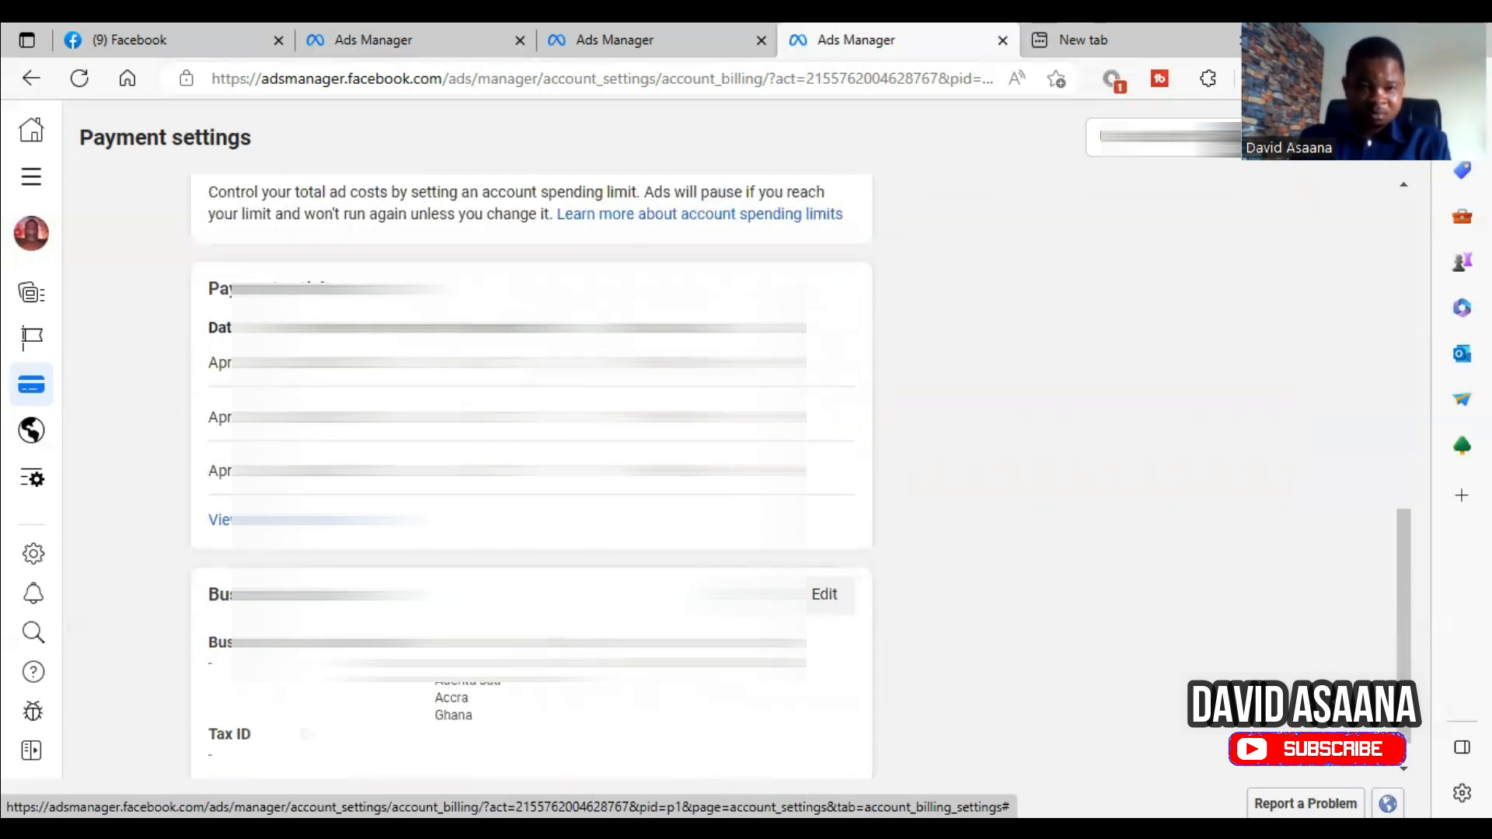
{"action": "left_click", "coordinate": [79, 79]}
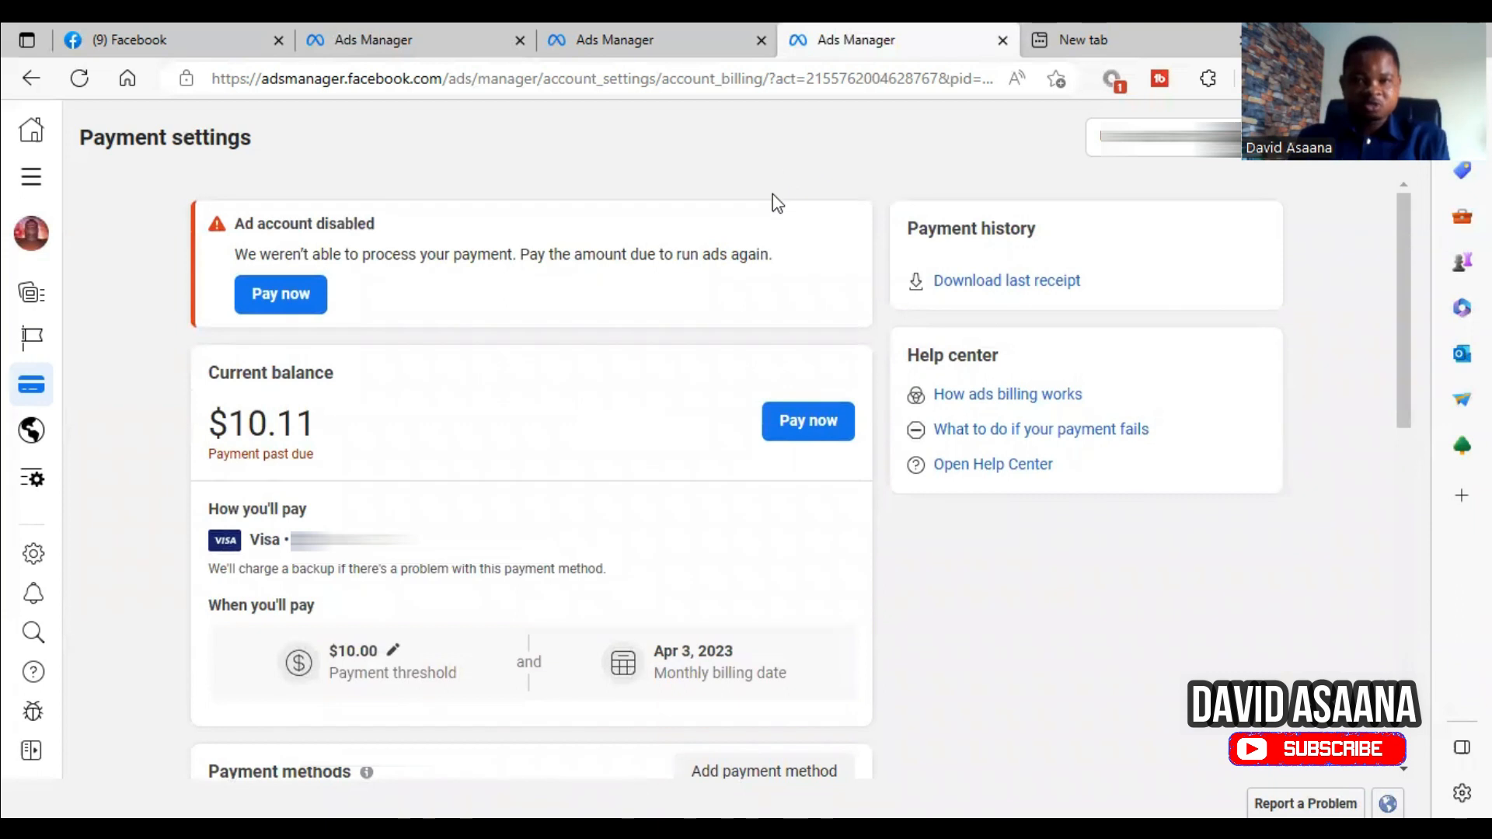
{"action": "mouse_move", "coordinate": [612, 277]}
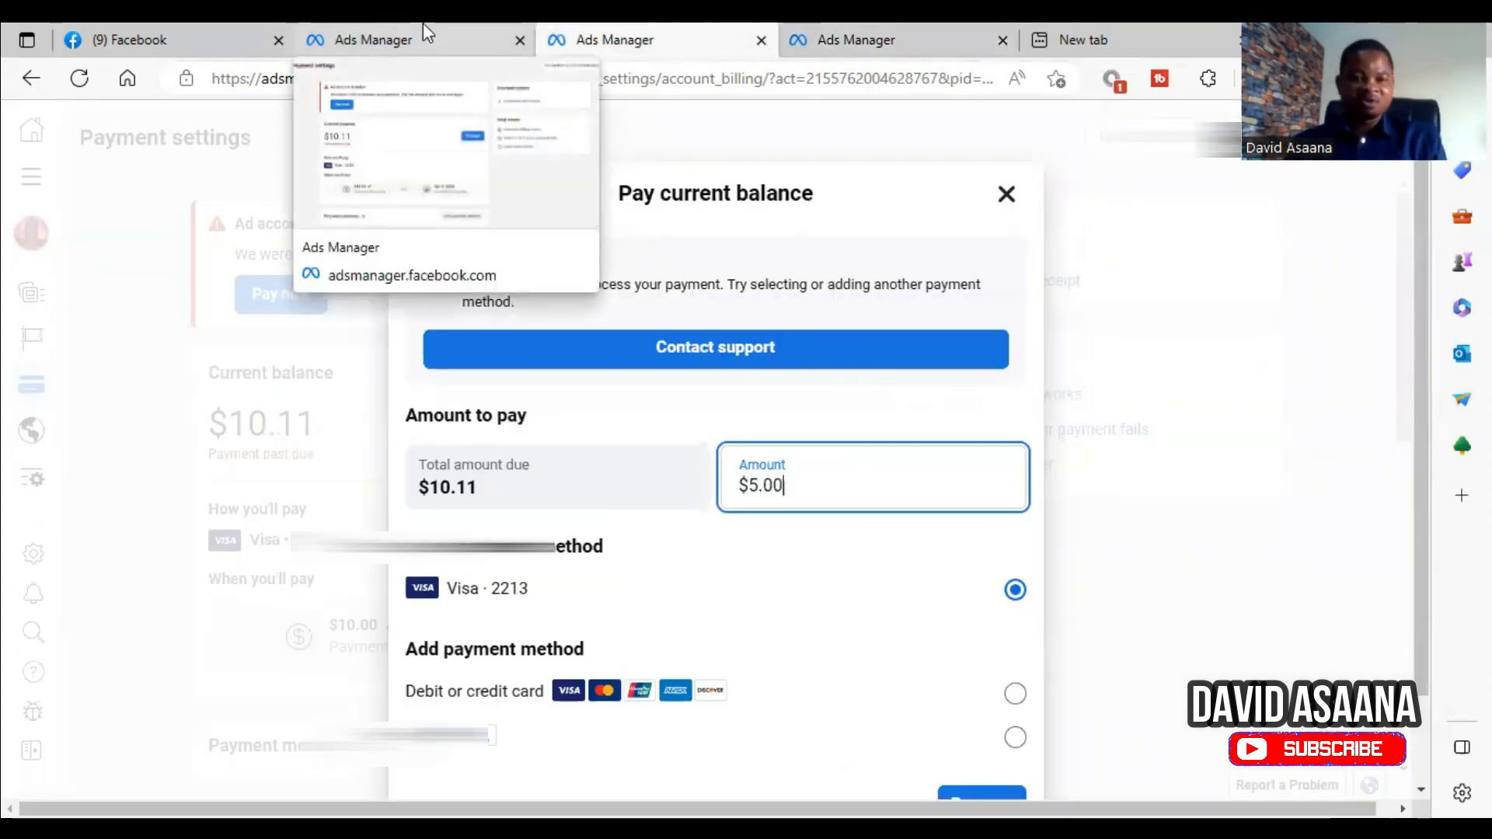
Switch to the second Ads Manager tab showing the same $10.11 past-due payment settings
{"action": "left_click", "coordinate": [1005, 194]}
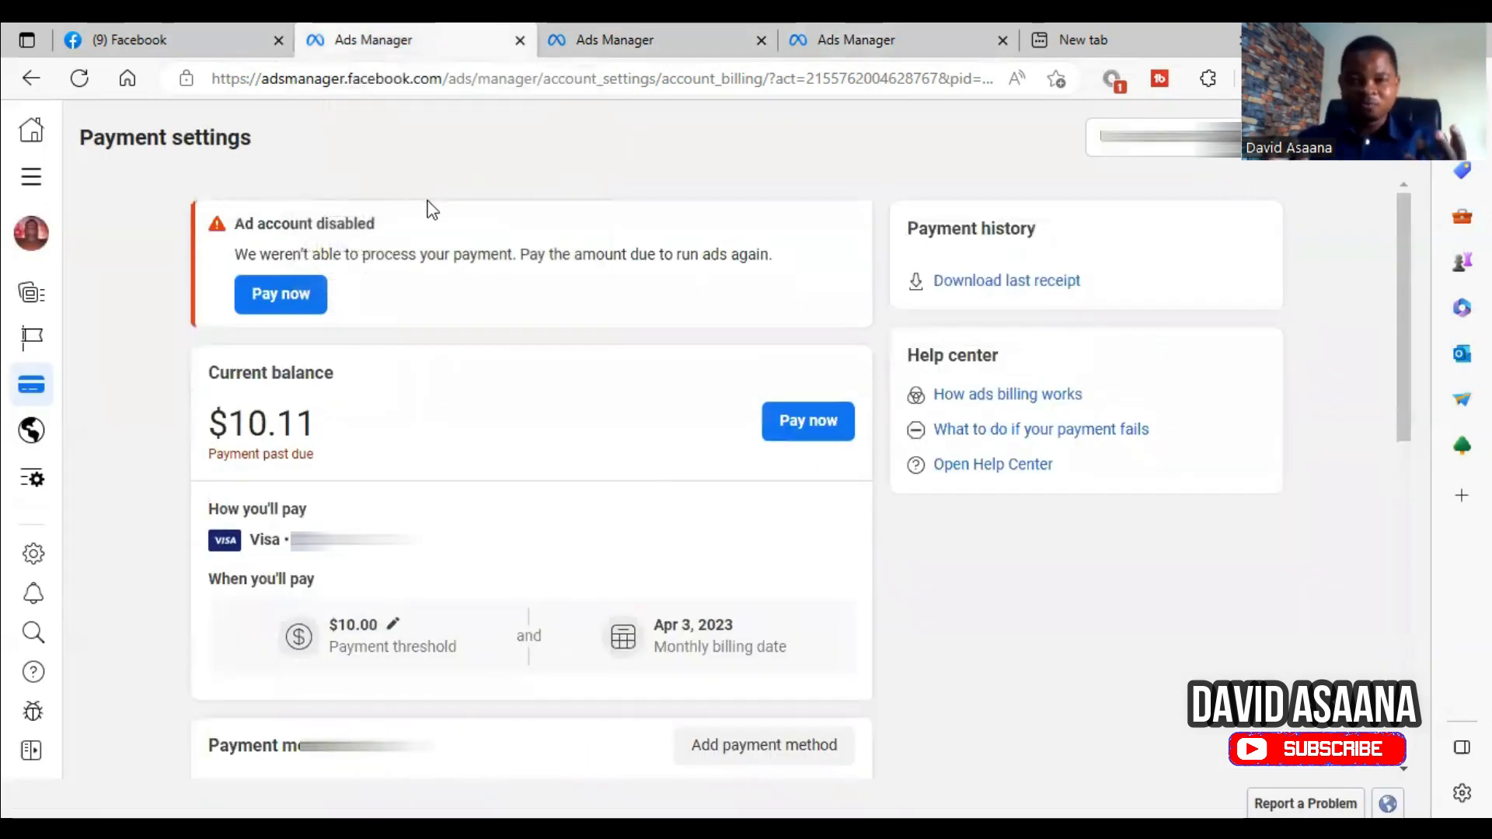